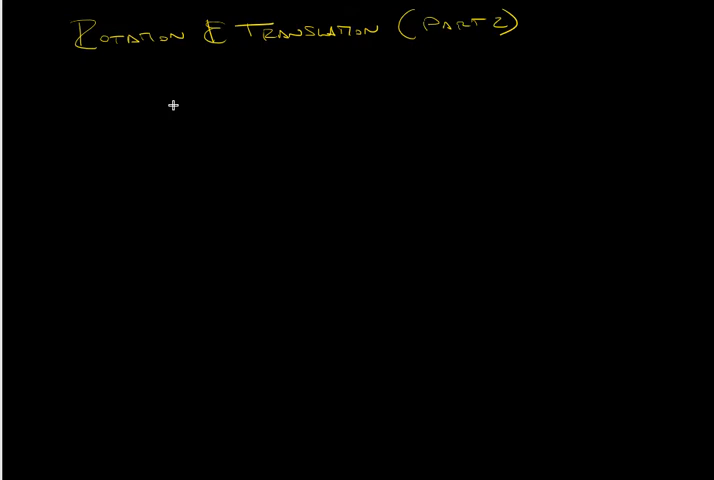
mouse_move(173, 104)
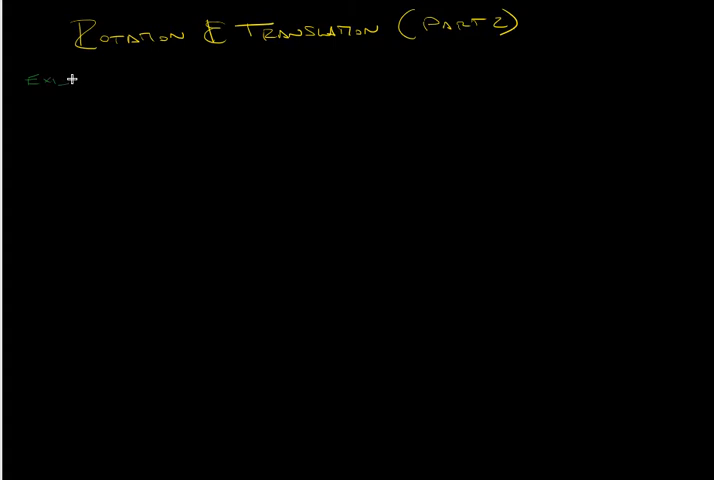
- Write 'Existing Info.' in green under the title and underline it
type("st")
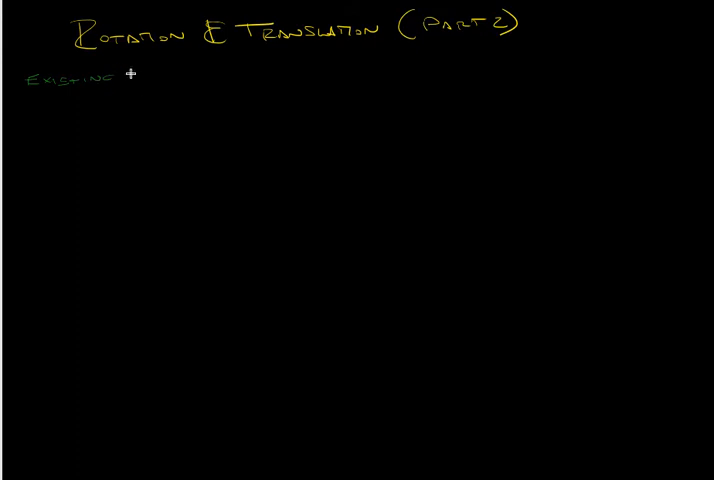
type("I")
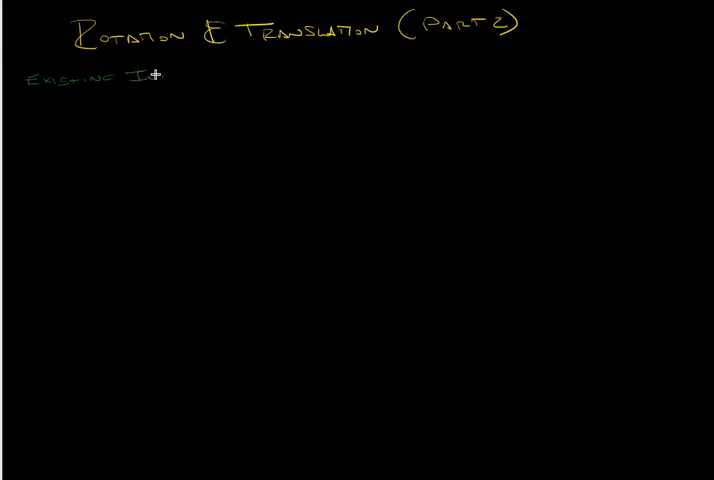
type("nfo.")
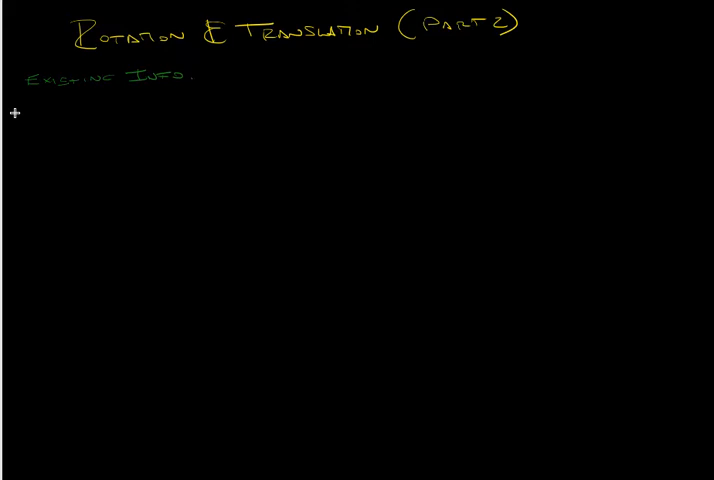
left_click_drag(25, 92, 183, 92)
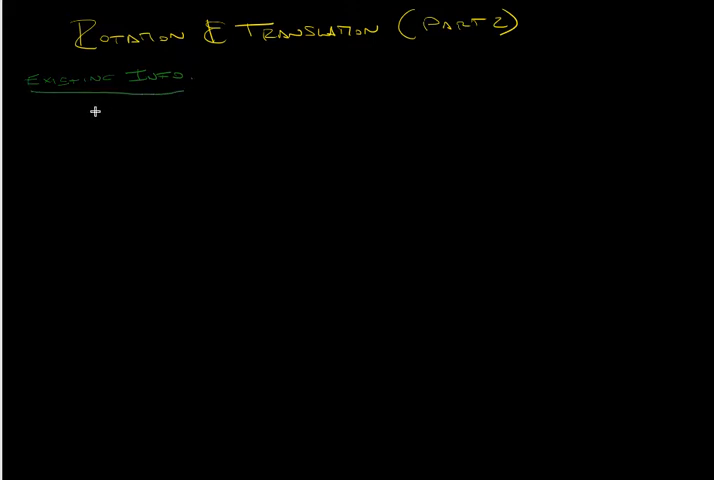
mouse_move(71, 125)
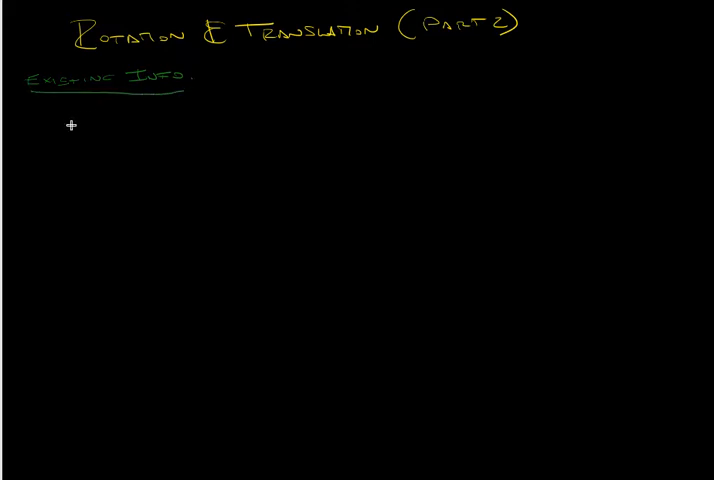
mouse_move(40, 122)
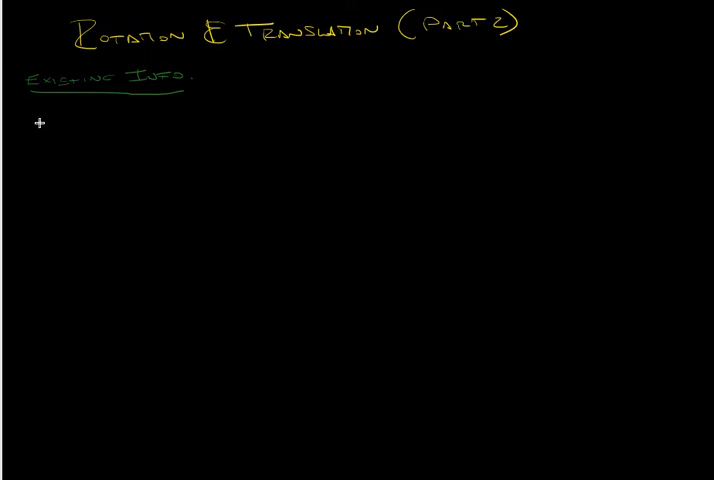
mouse_move(47, 114)
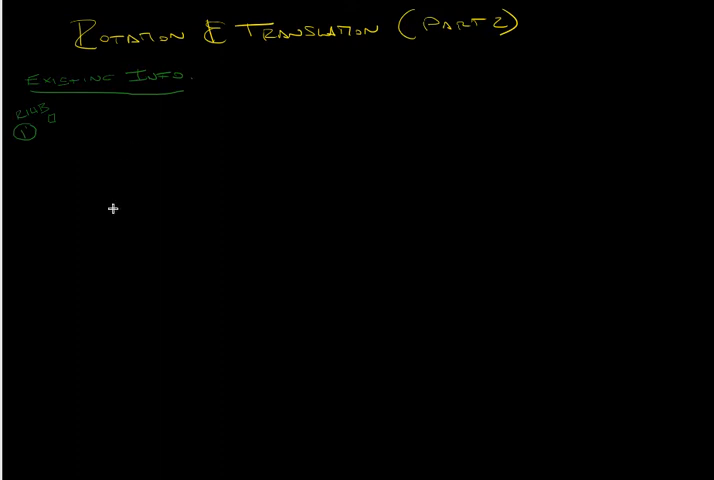
mouse_move(110, 203)
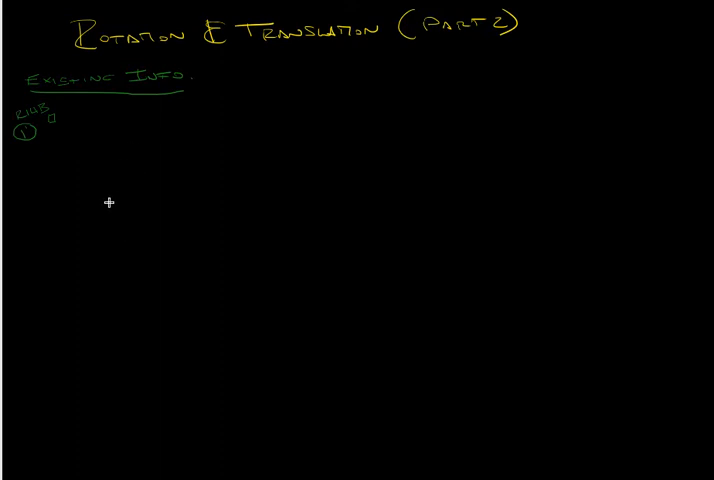
mouse_move(125, 205)
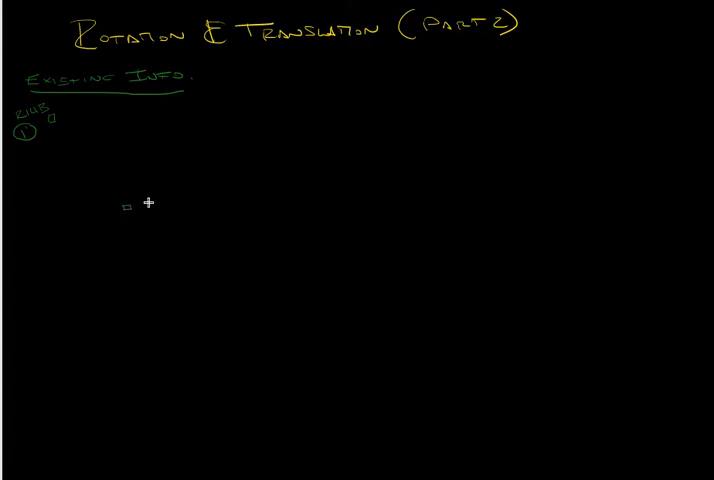
- Sketch RIHB monuments circled 1 and 2, joined by a dashed line
type("R'")
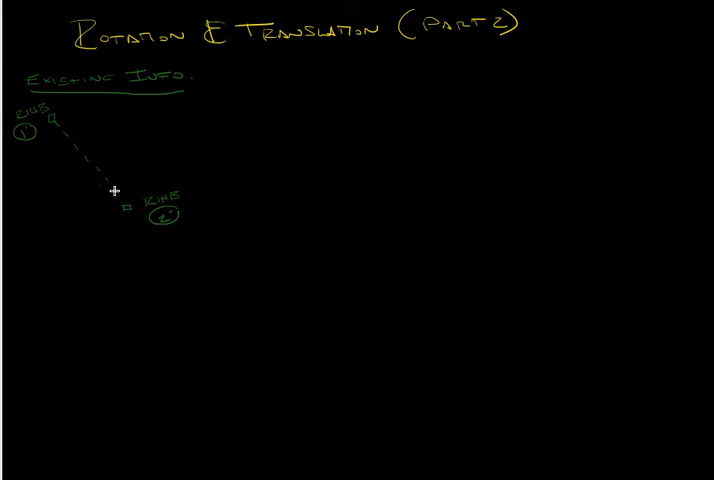
mouse_move(113, 163)
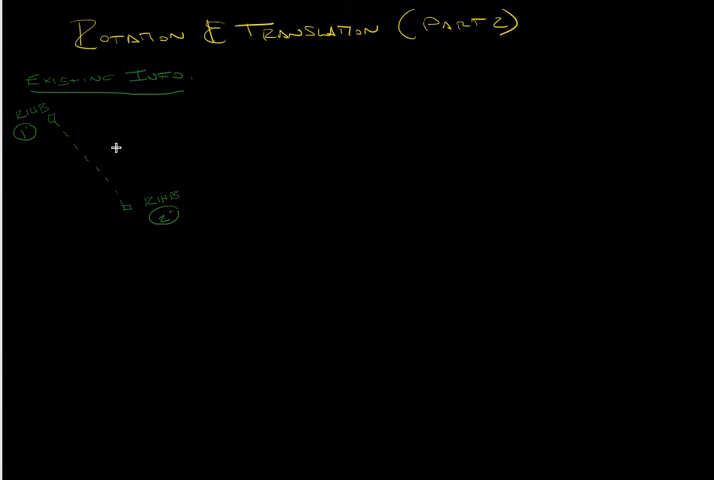
mouse_move(141, 133)
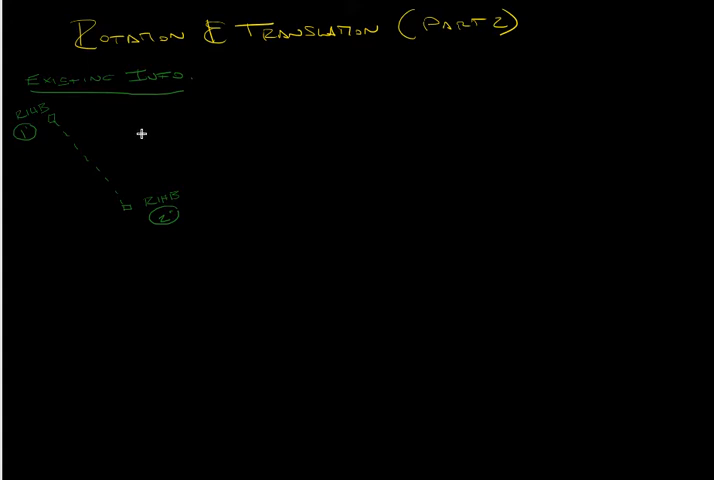
mouse_move(243, 64)
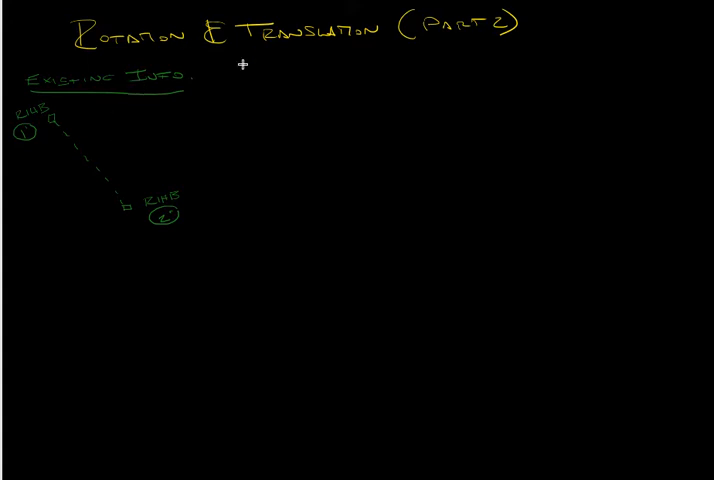
mouse_move(273, 97)
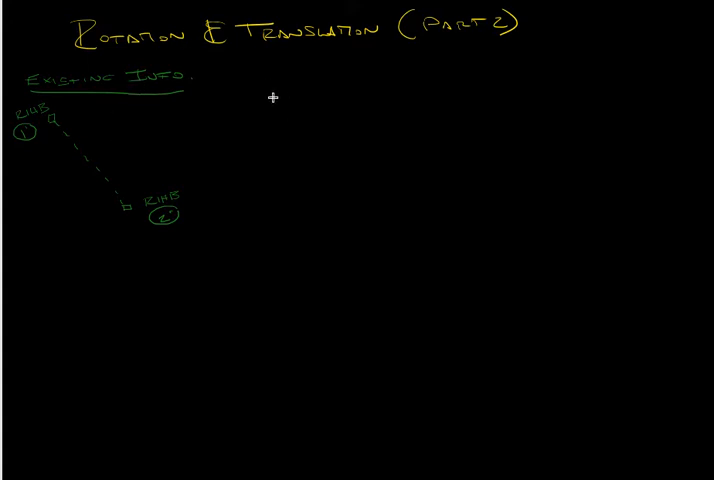
mouse_move(285, 78)
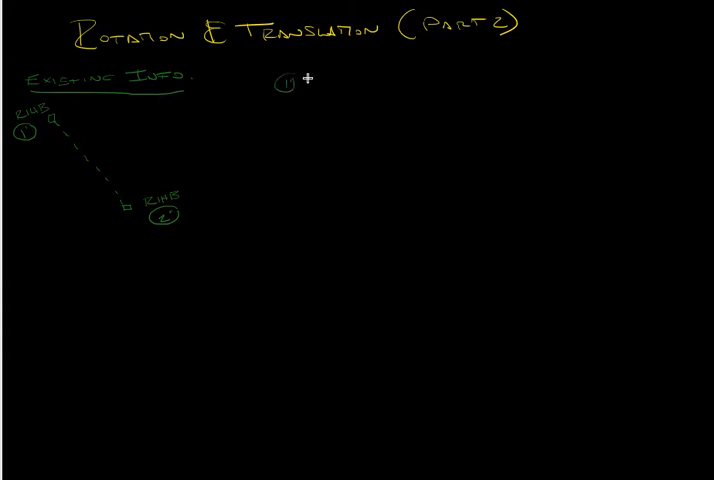
- Write point 1's coordinates N28,248 and E33,289
type("N")
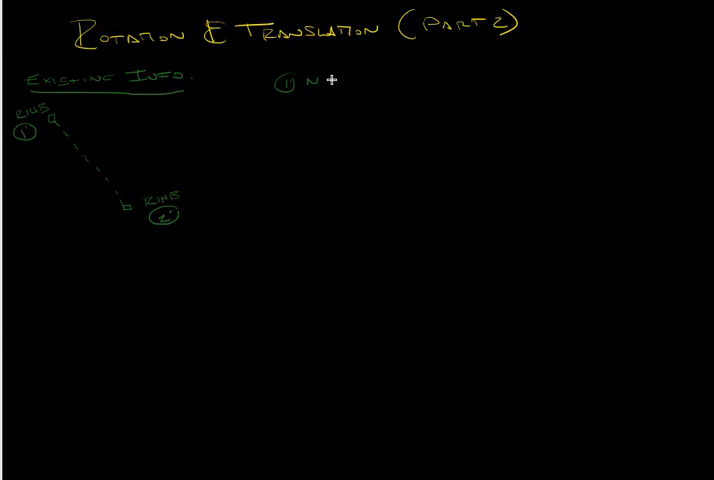
type("2")
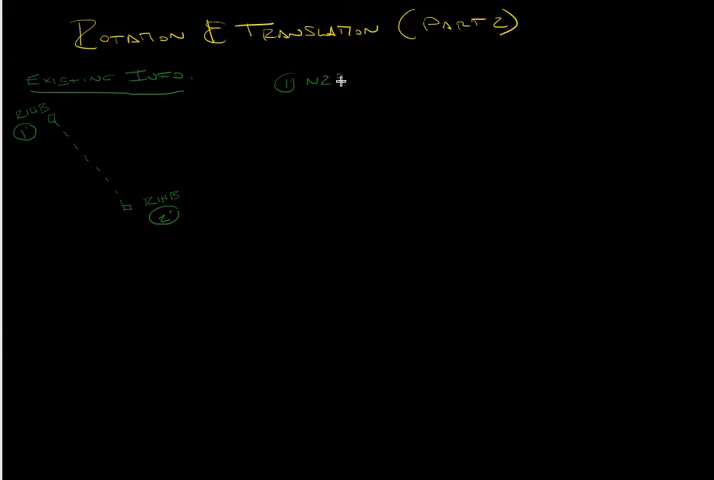
type(".")
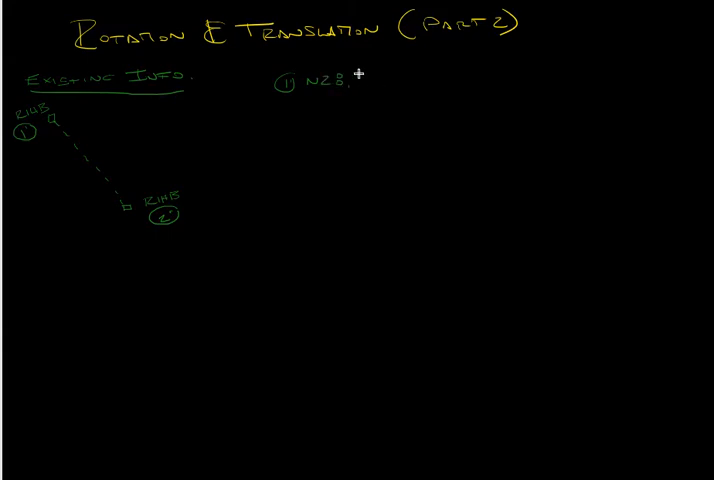
type(", 248")
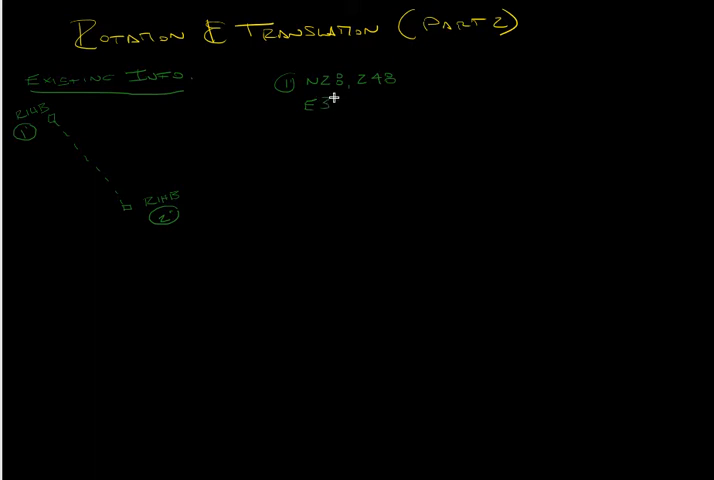
type("33.")
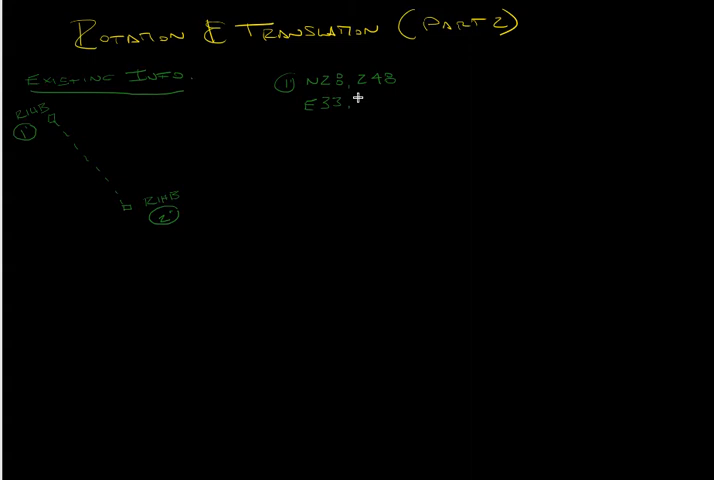
type("289")
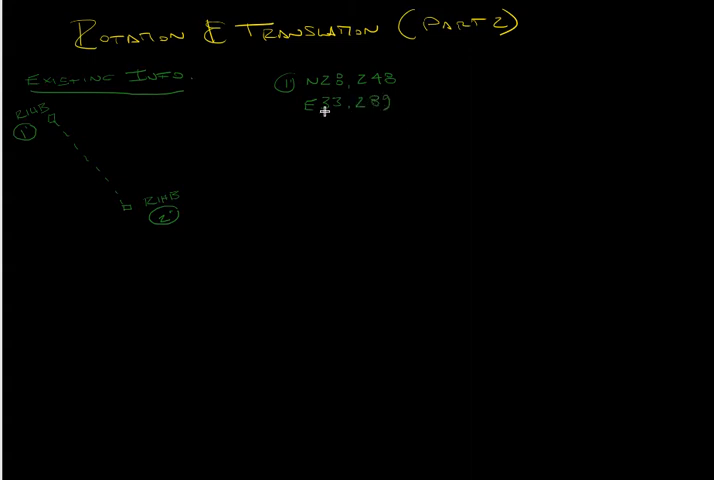
mouse_move(480, 77)
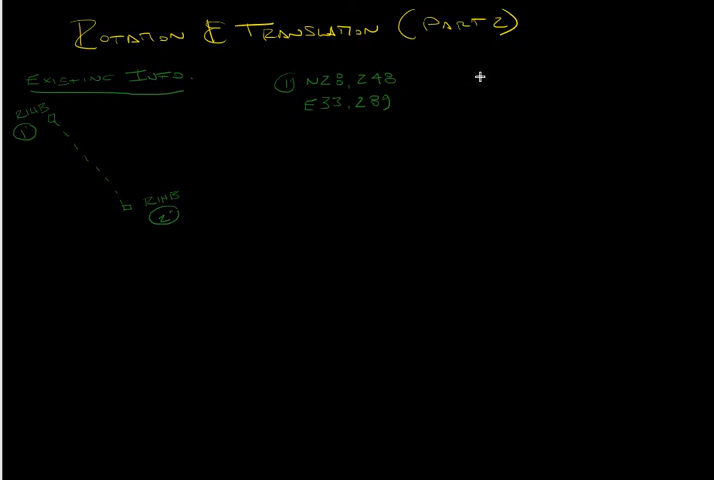
mouse_move(443, 74)
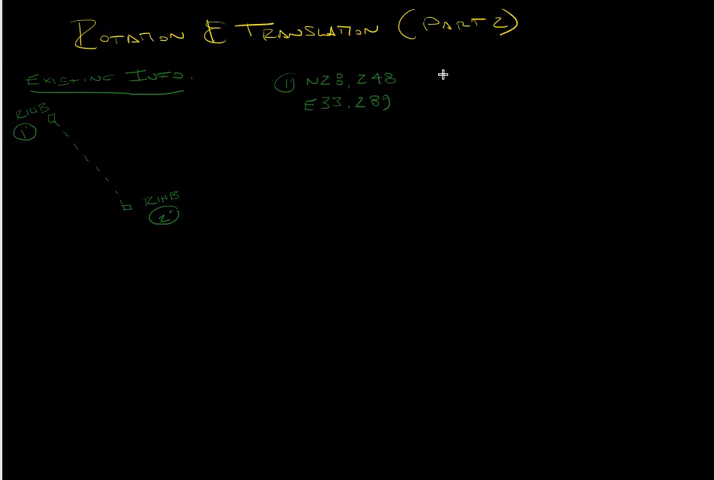
- Circle 2 and begin point 2's coordinates, N26,732 E34,926
type("+Z")
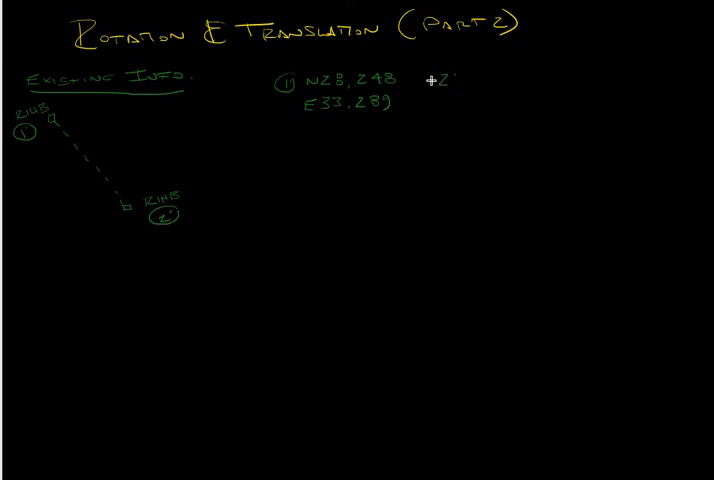
mouse_move(490, 76)
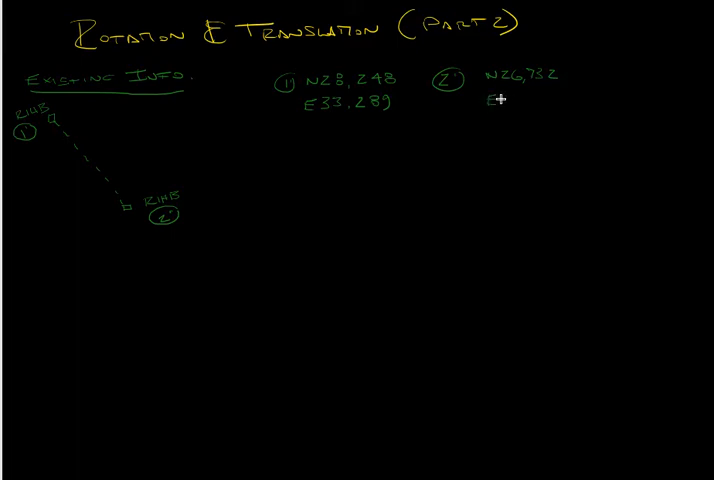
mouse_move(508, 99)
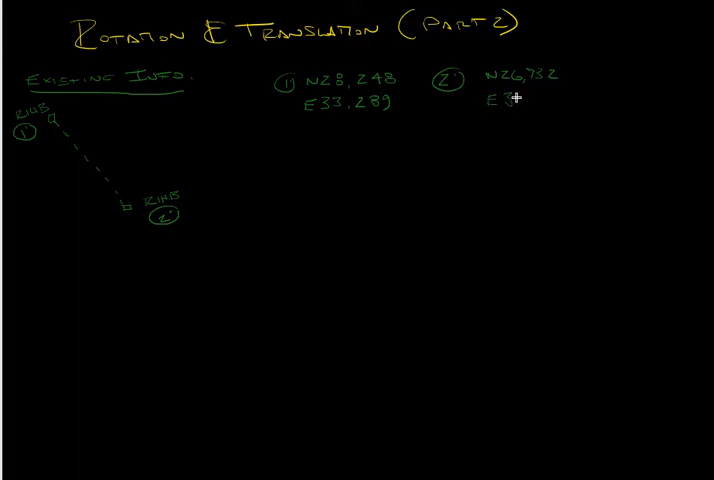
type("34,")
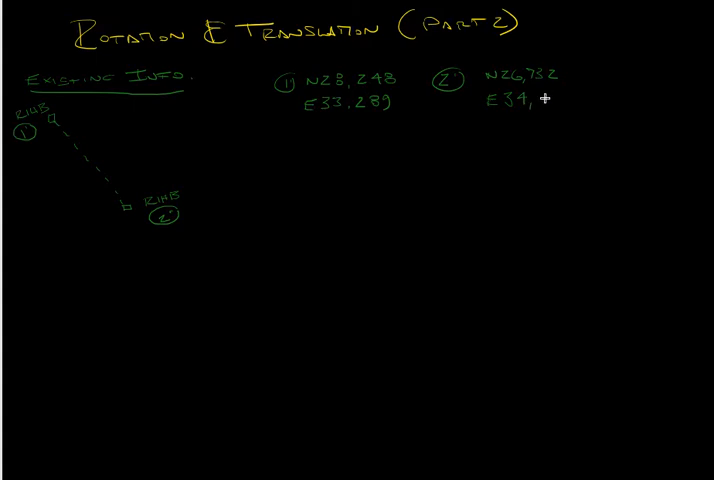
type("97")
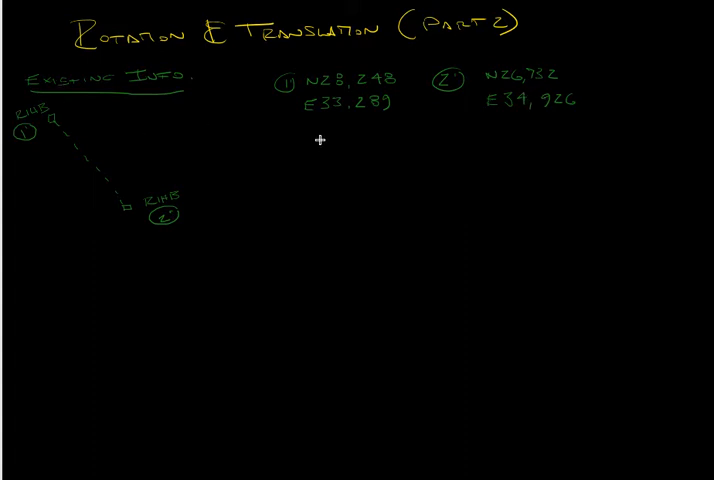
mouse_move(349, 133)
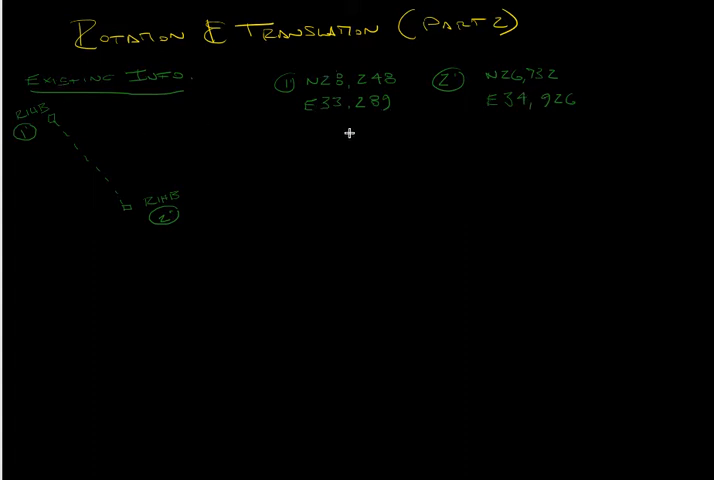
mouse_move(338, 137)
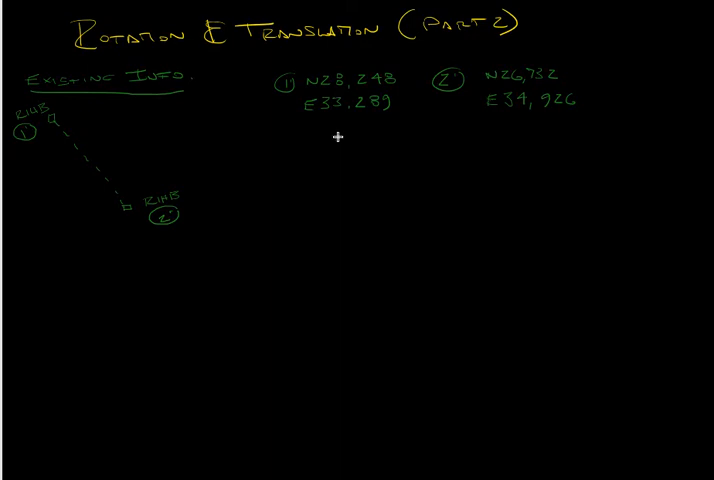
mouse_move(348, 140)
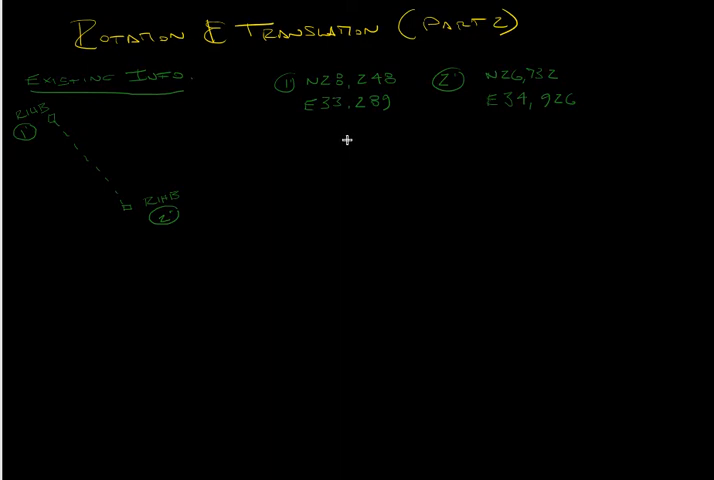
mouse_move(324, 136)
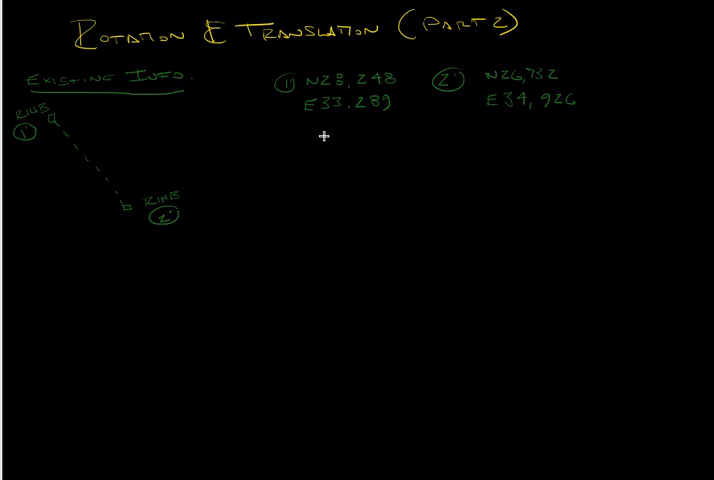
- Write the inverse 2→1: 312°48'08" and 2231.149' below the coordinates
left_click(330, 135)
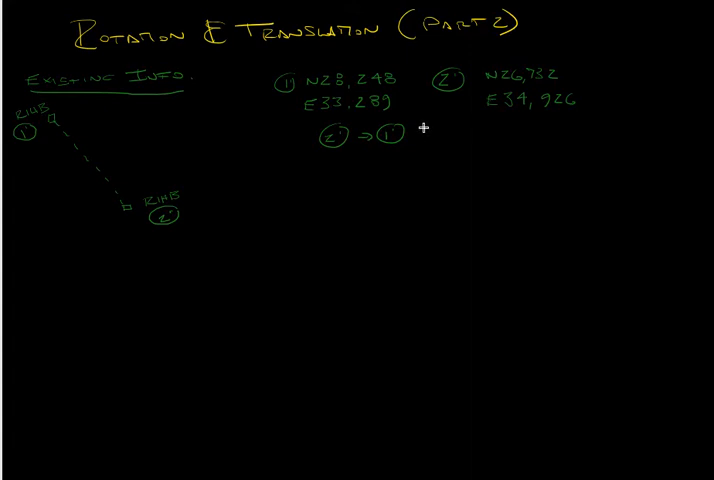
type("3")
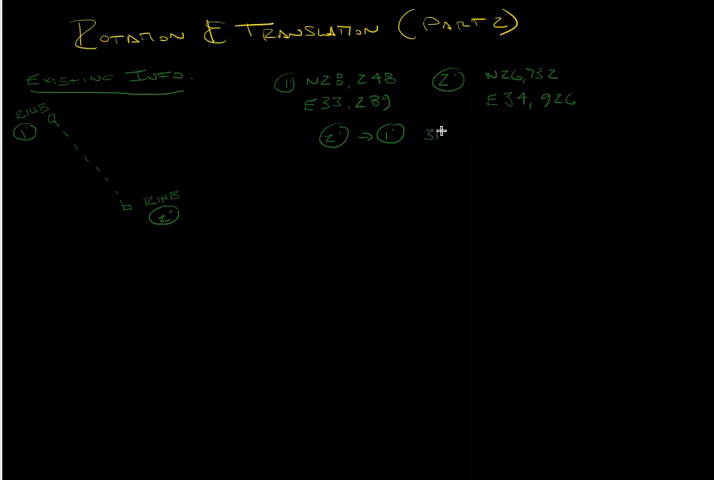
type("12°")
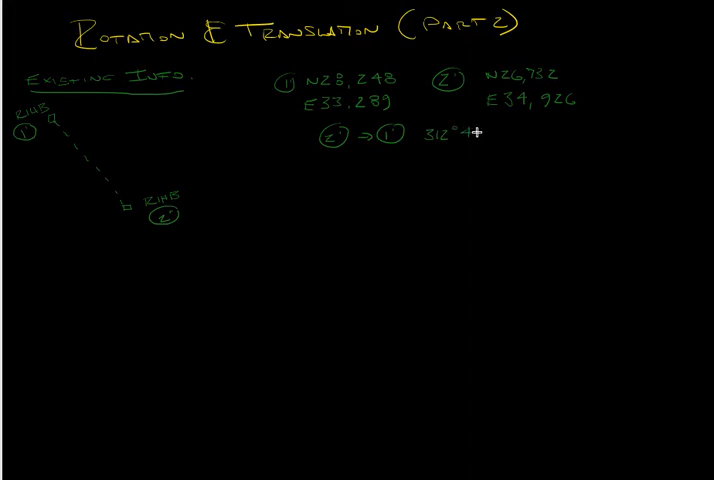
type("48'08\"")
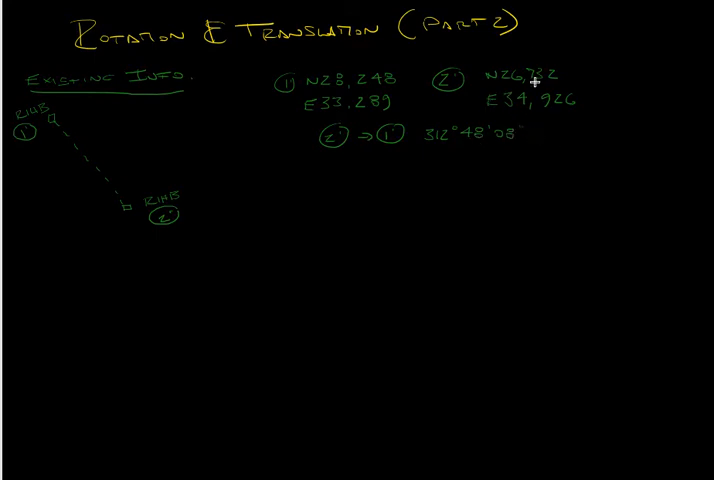
mouse_move(540, 131)
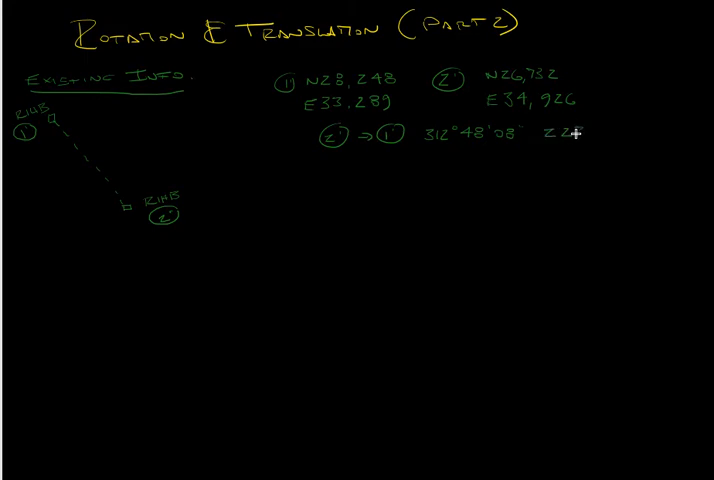
type("31")
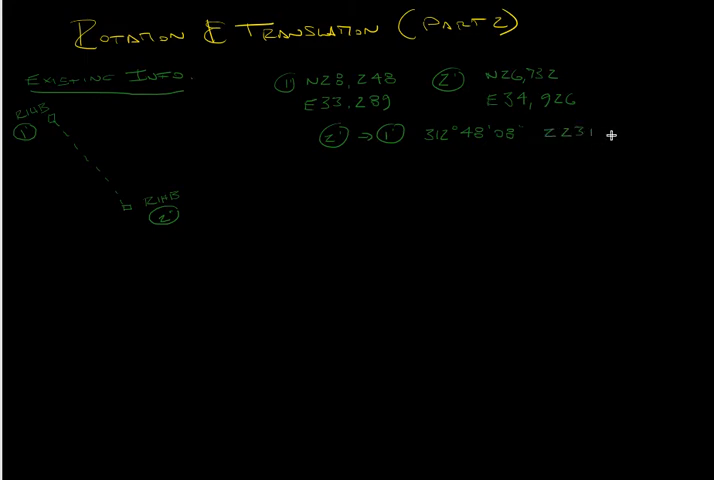
type("149'")
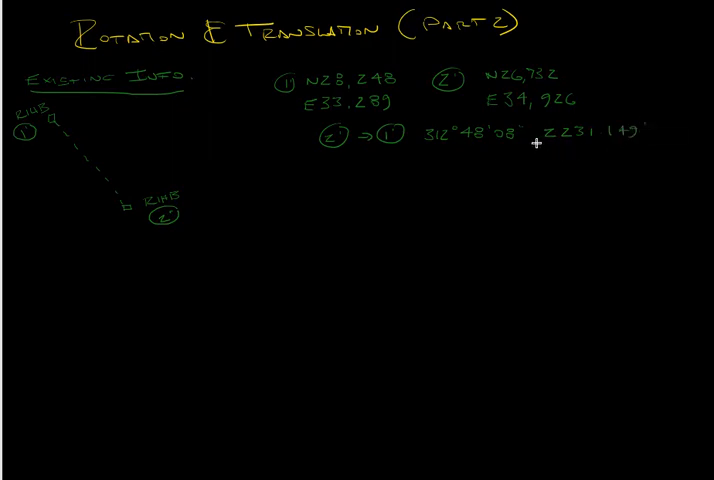
mouse_move(423, 170)
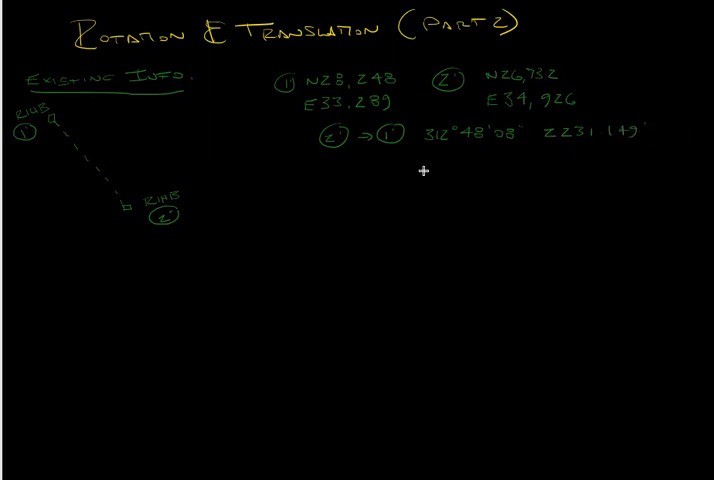
mouse_move(405, 162)
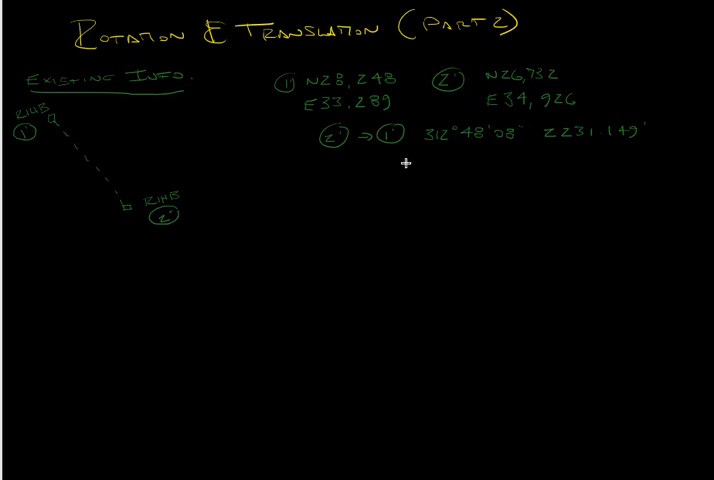
mouse_move(395, 100)
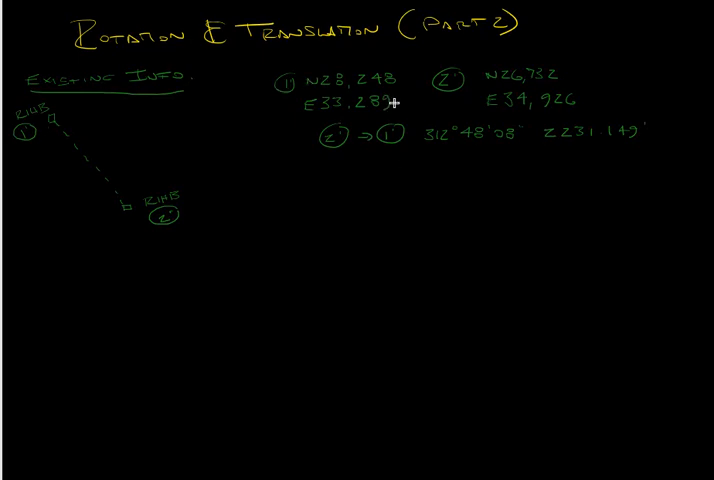
mouse_move(400, 98)
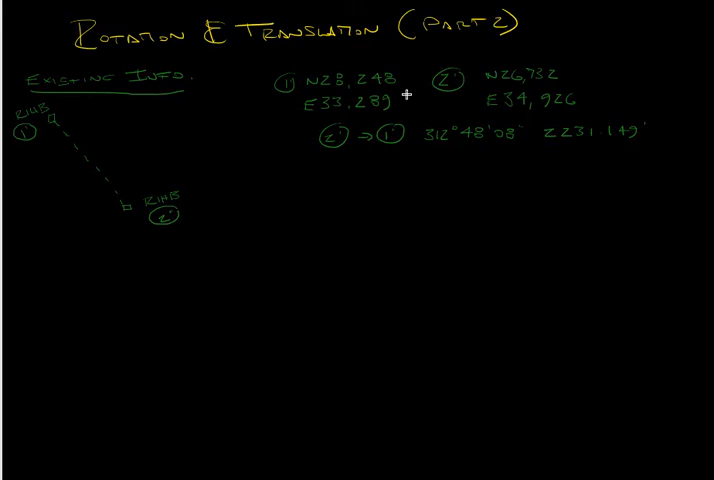
mouse_move(119, 177)
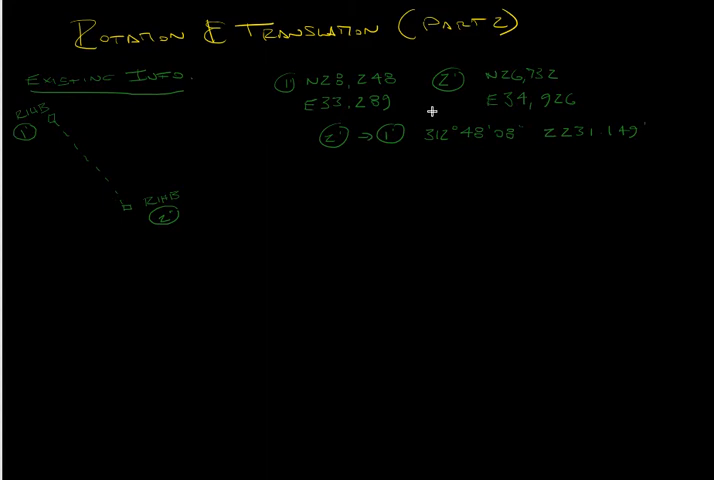
mouse_move(424, 116)
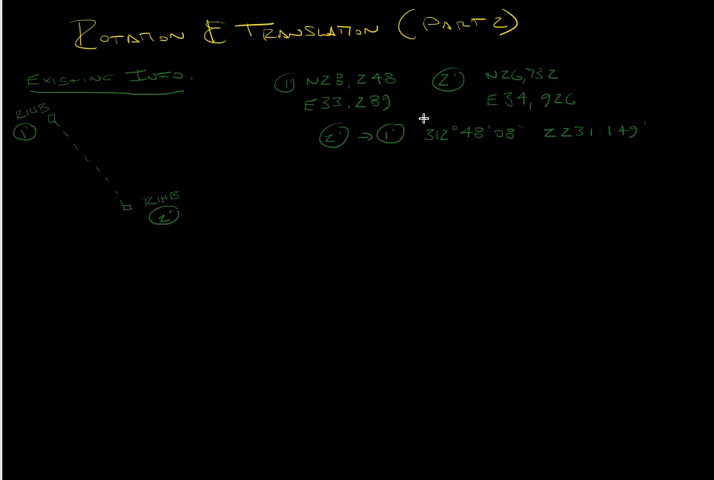
mouse_move(408, 160)
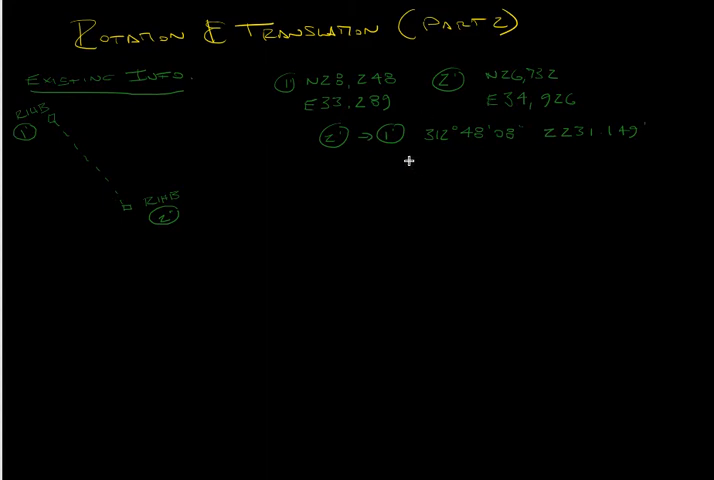
mouse_move(305, 101)
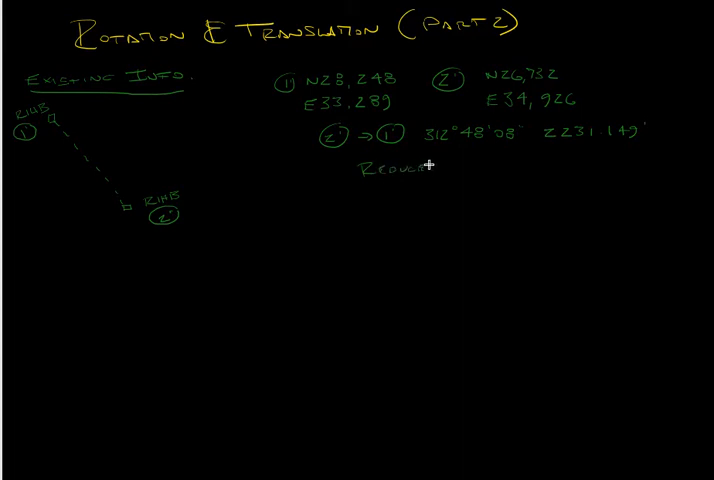
- Write 'Reduced To Ground' under the inverse and underline 2231.149'
type("To G")
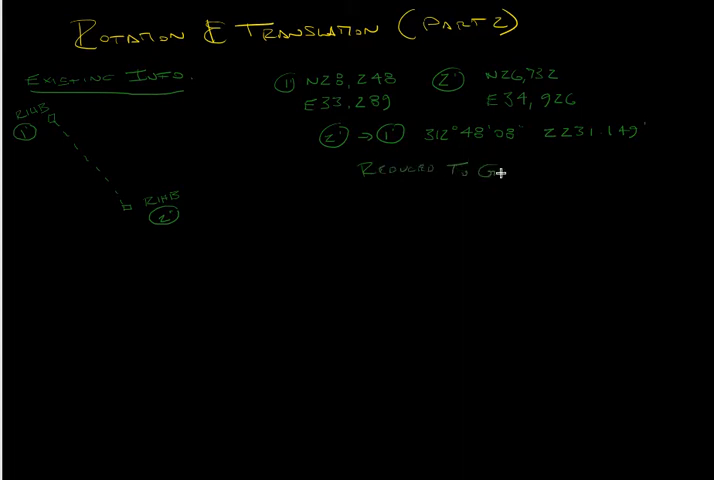
type("Ground")
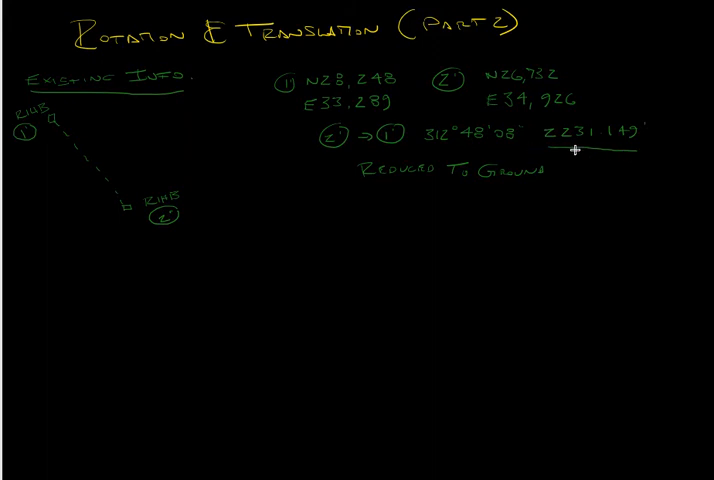
mouse_move(56, 122)
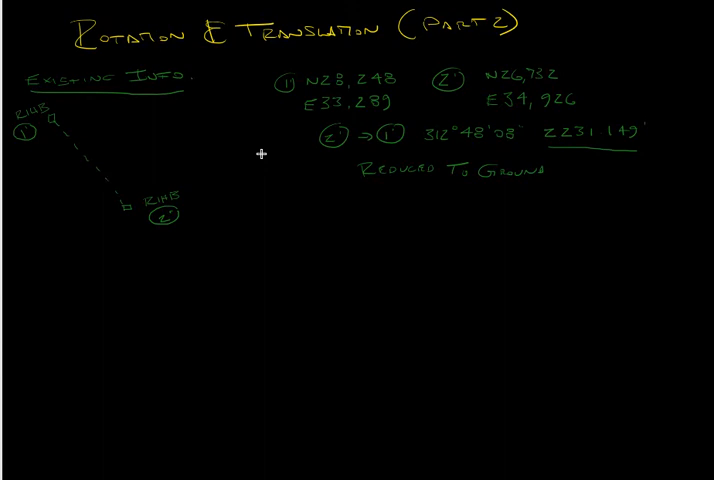
mouse_move(245, 166)
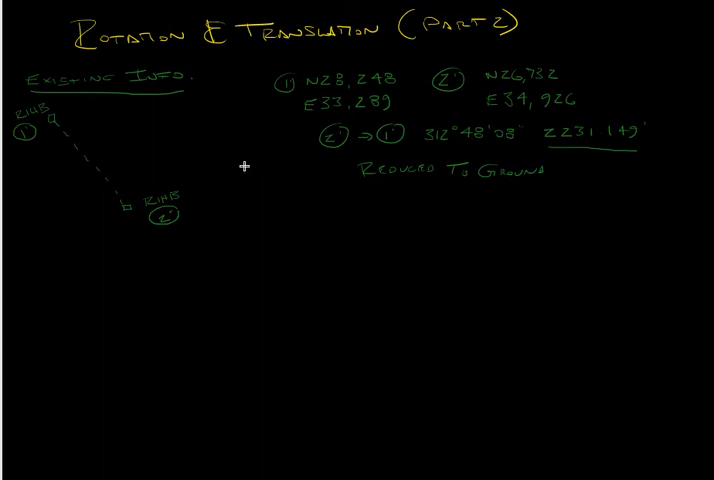
mouse_move(342, 161)
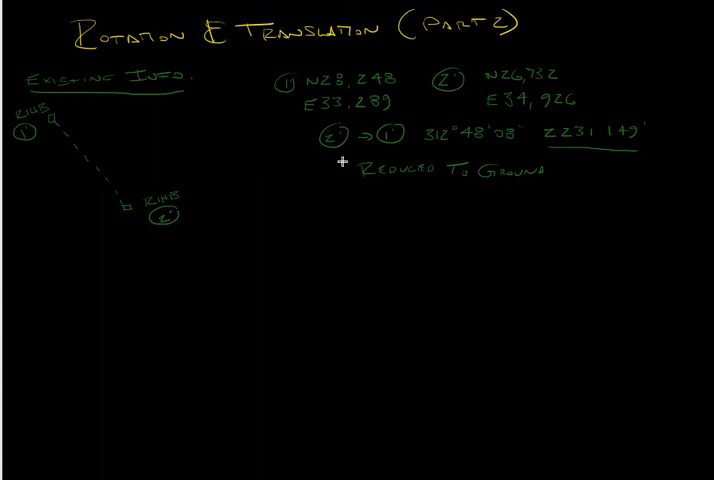
mouse_move(508, 186)
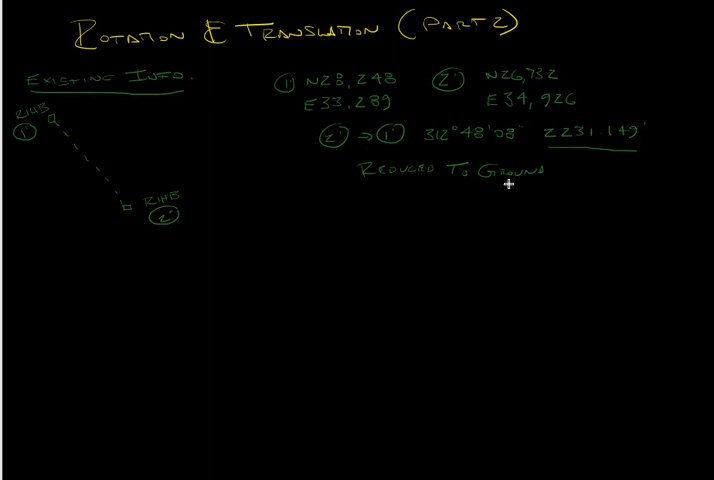
mouse_move(452, 181)
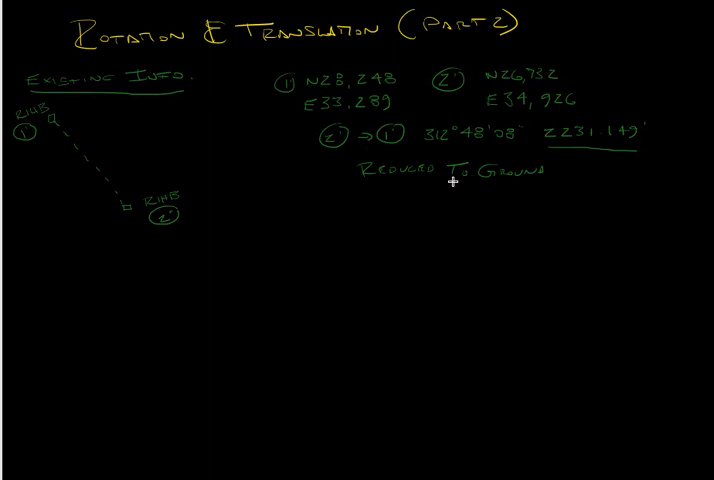
mouse_move(558, 170)
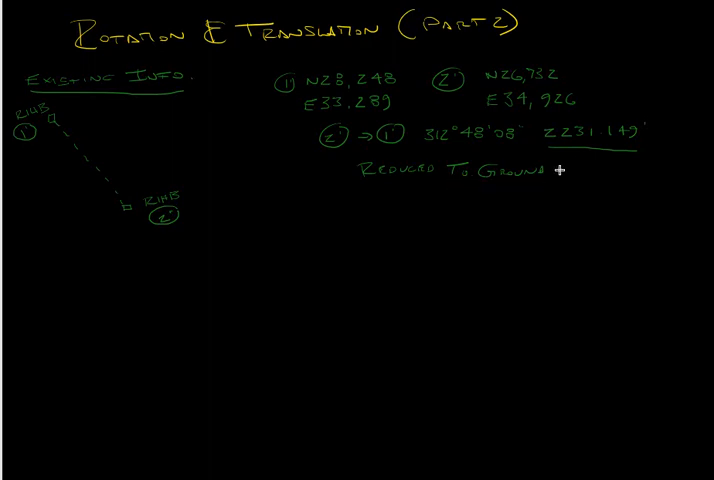
mouse_move(400, 103)
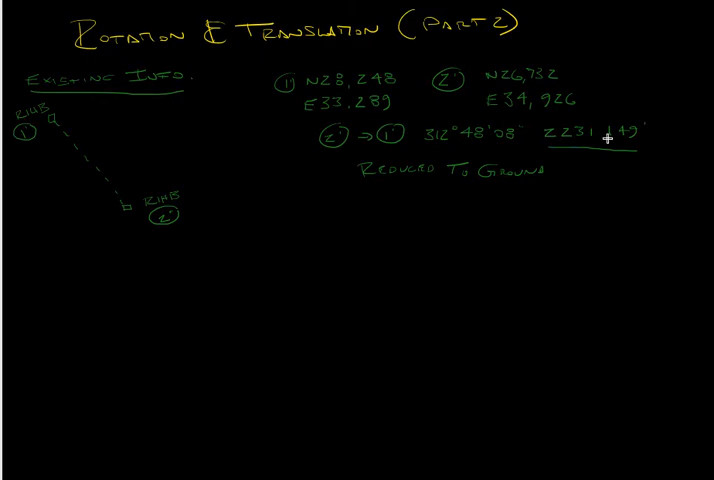
mouse_move(100, 194)
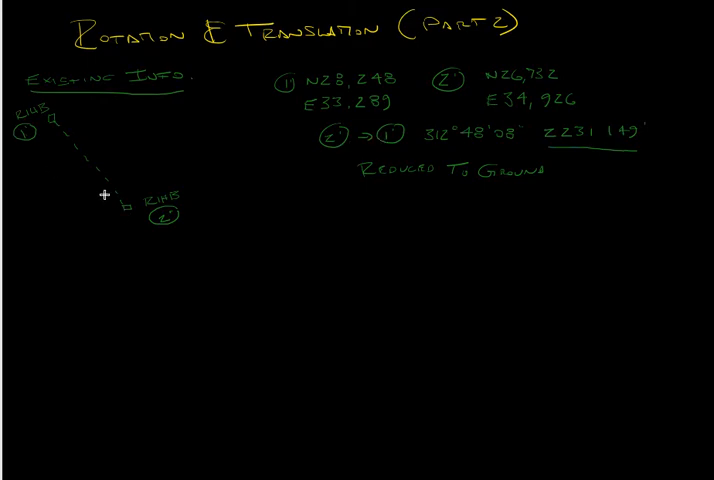
mouse_move(134, 208)
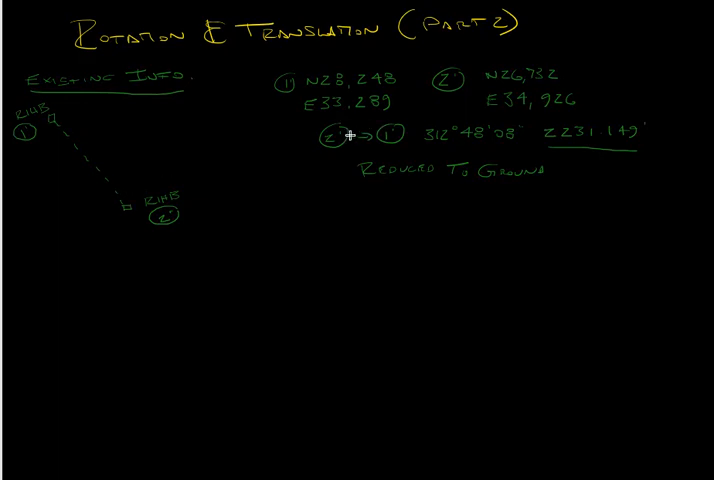
mouse_move(585, 148)
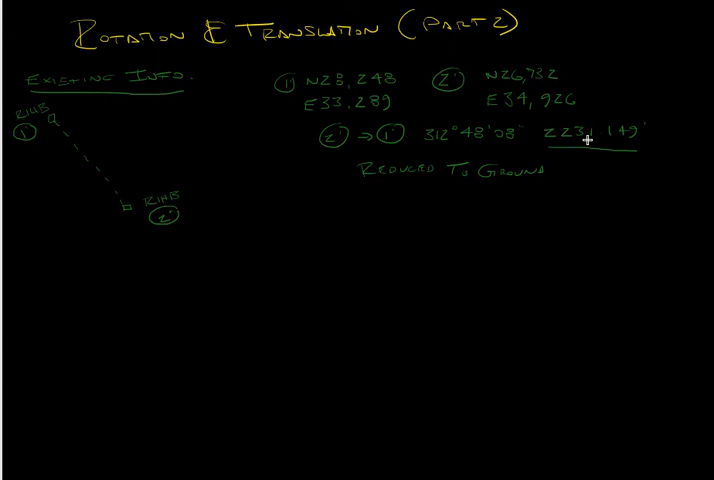
mouse_move(588, 139)
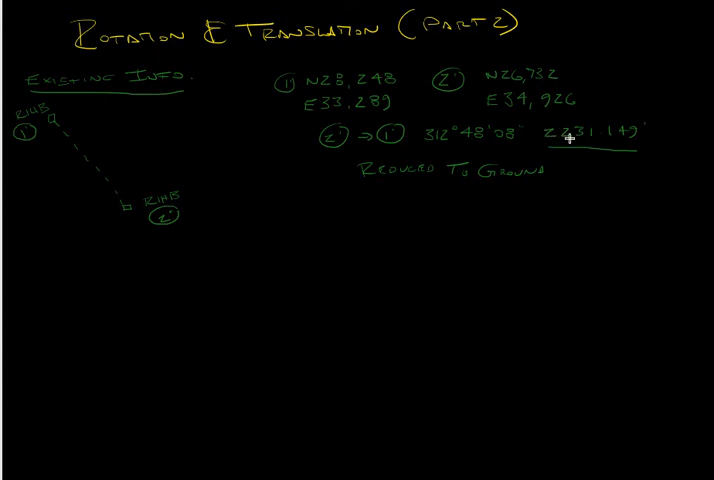
mouse_move(118, 205)
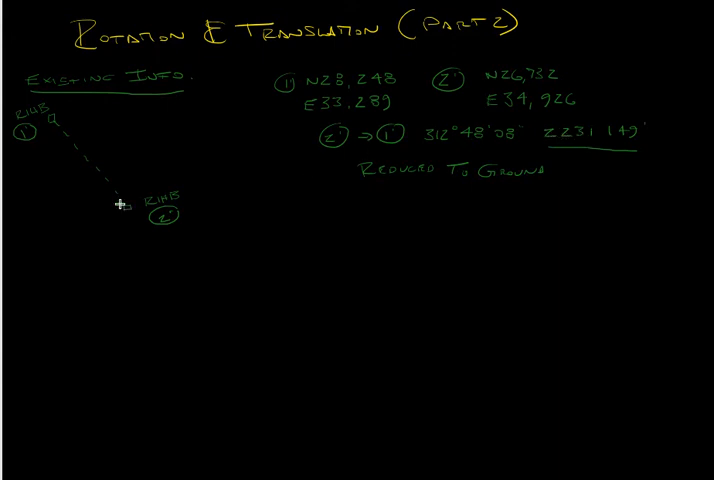
mouse_move(88, 152)
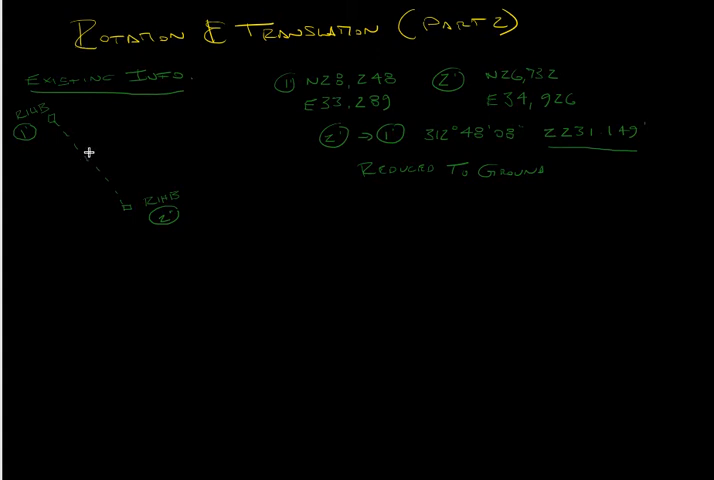
mouse_move(180, 231)
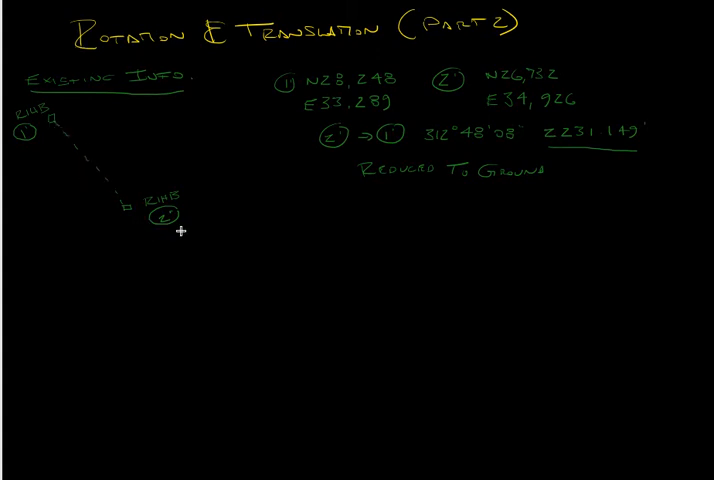
mouse_move(210, 109)
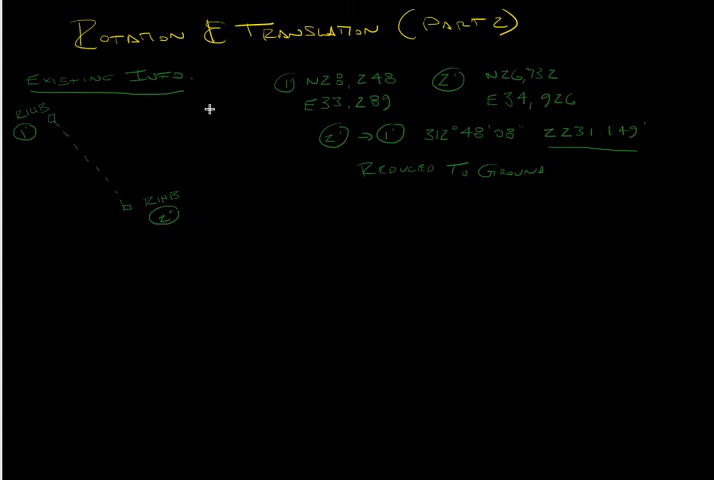
mouse_move(308, 127)
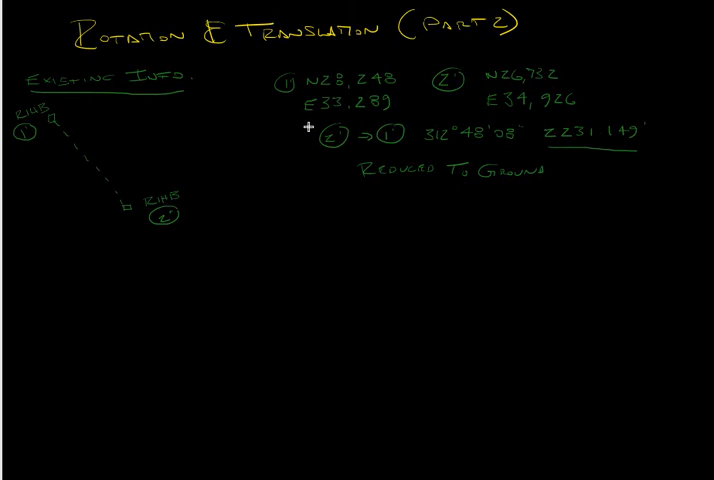
mouse_move(308, 126)
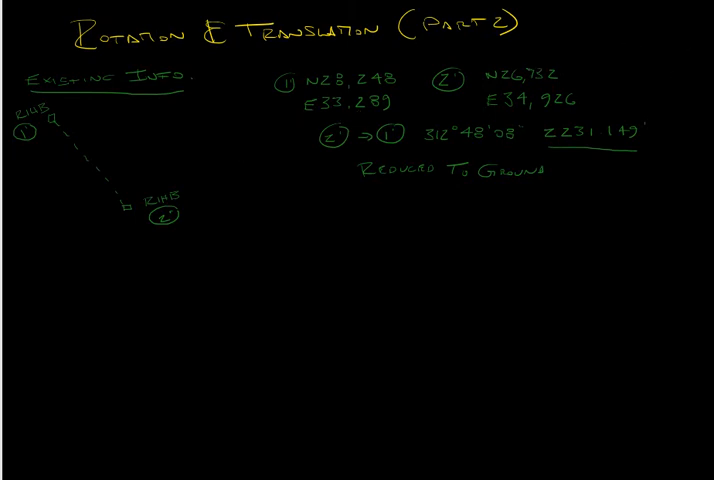
mouse_move(42, 249)
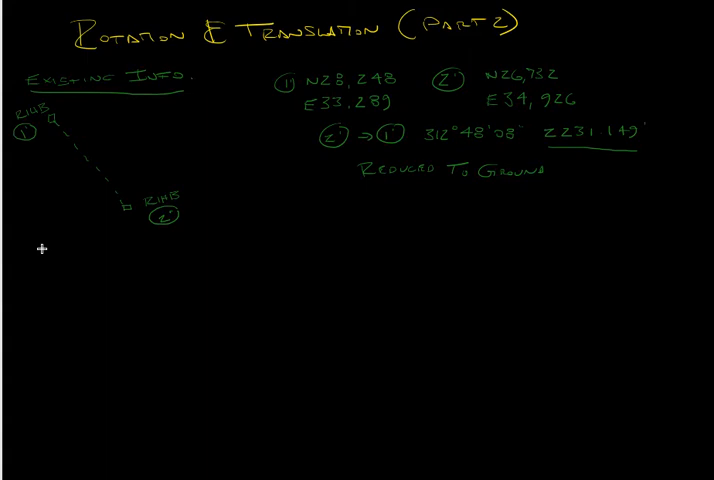
mouse_move(49, 259)
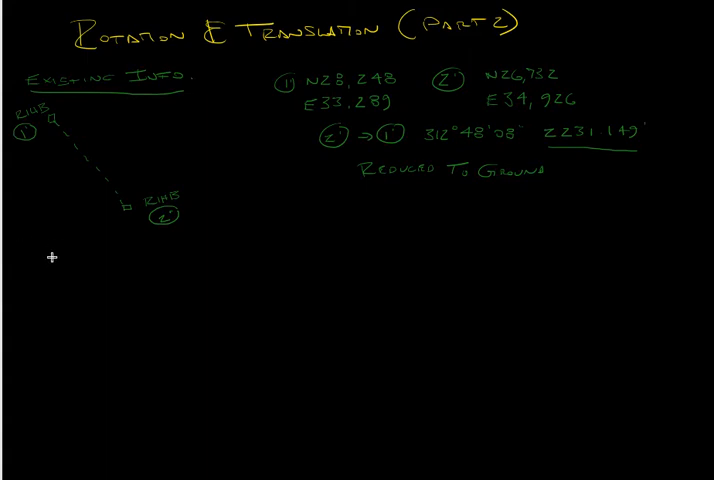
- Write 'Retracement Info.' below the sketch and underline it
type("R")
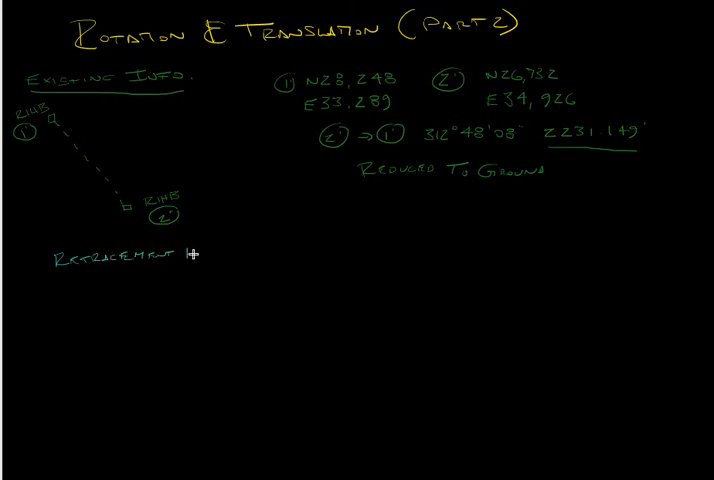
type("INFO.")
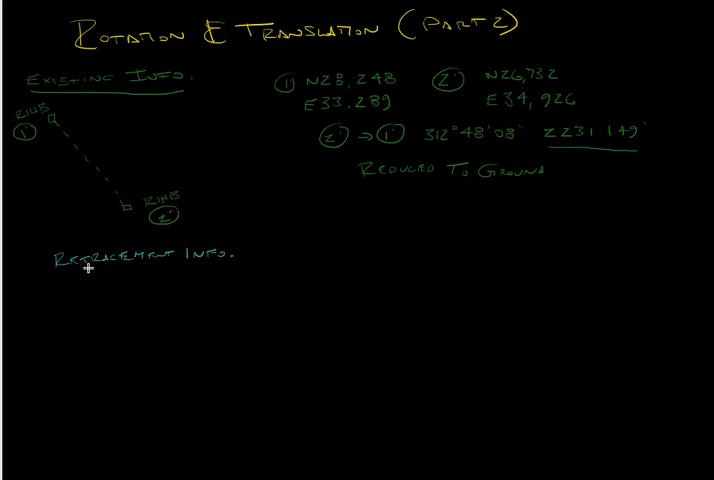
left_click_drag(55, 275, 235, 270)
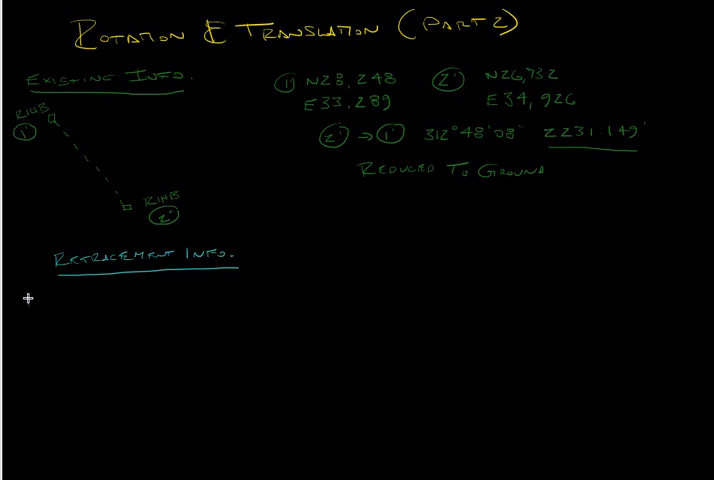
- Note 'AZ Are Related To Mag North' and 'Coordinates Are Assumed'
type("A4")
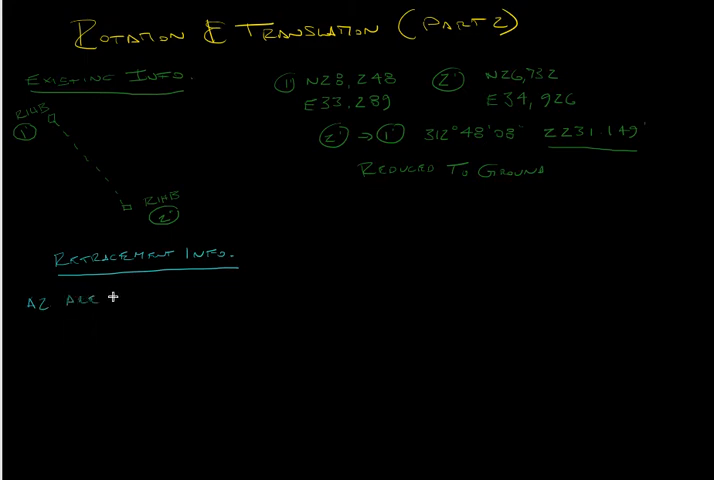
type("RELATED")
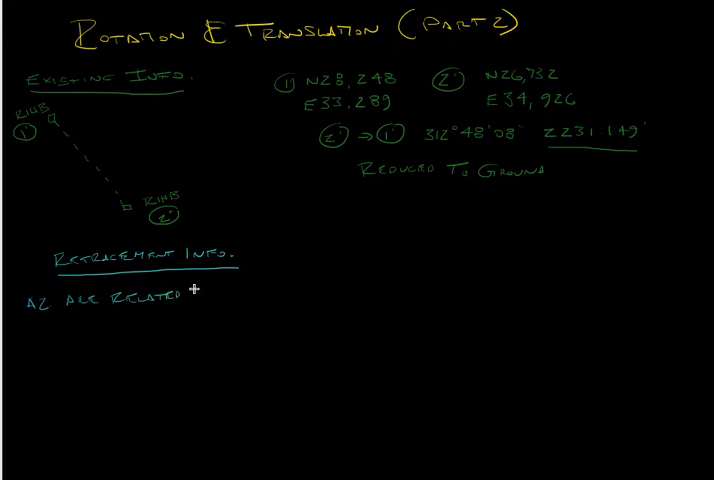
type("To M")
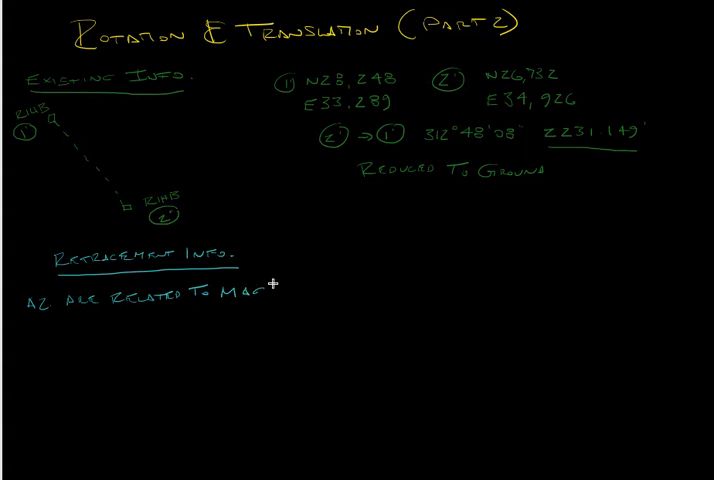
type("North")
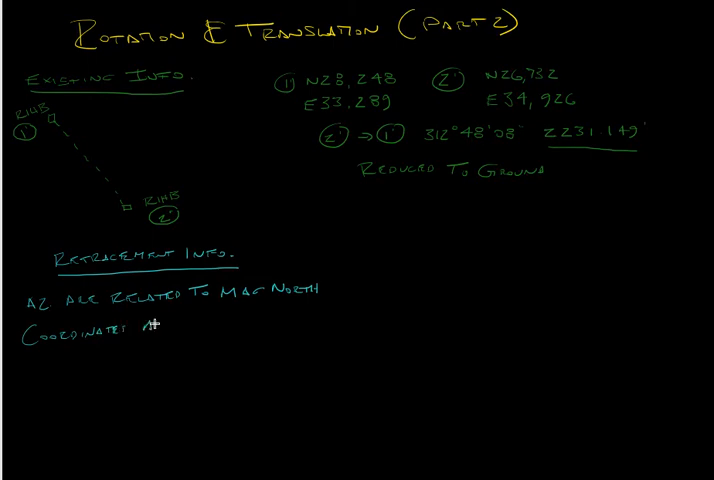
type("ARE A")
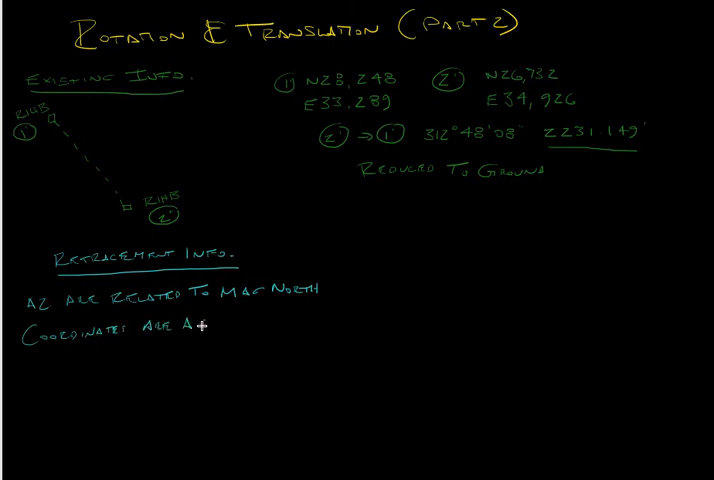
type("SSUMED")
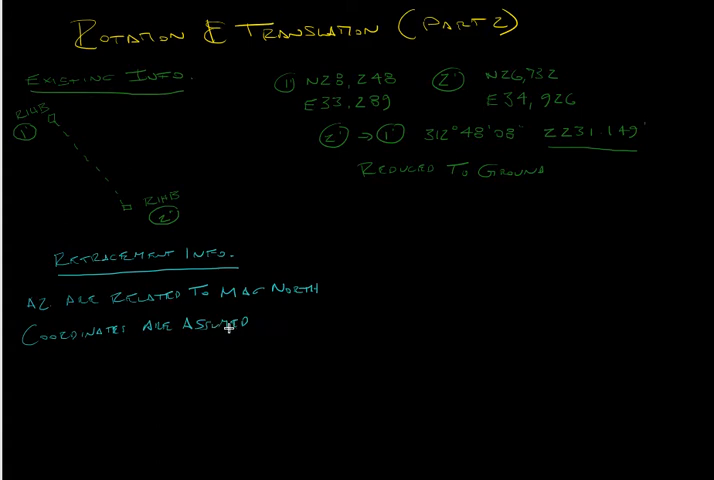
mouse_move(219, 326)
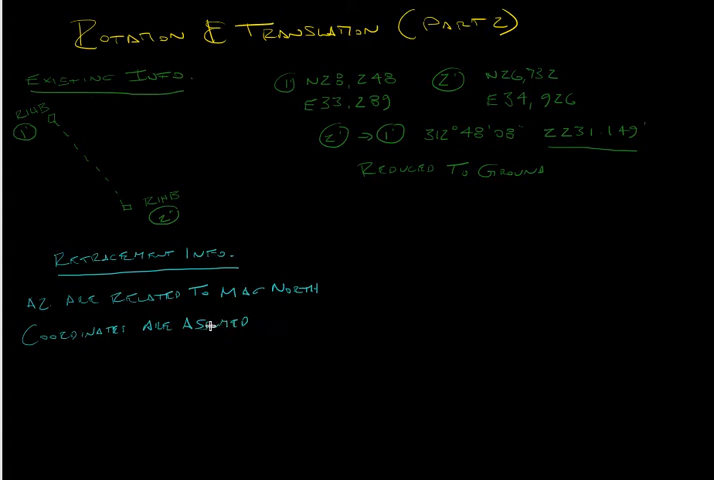
mouse_move(177, 330)
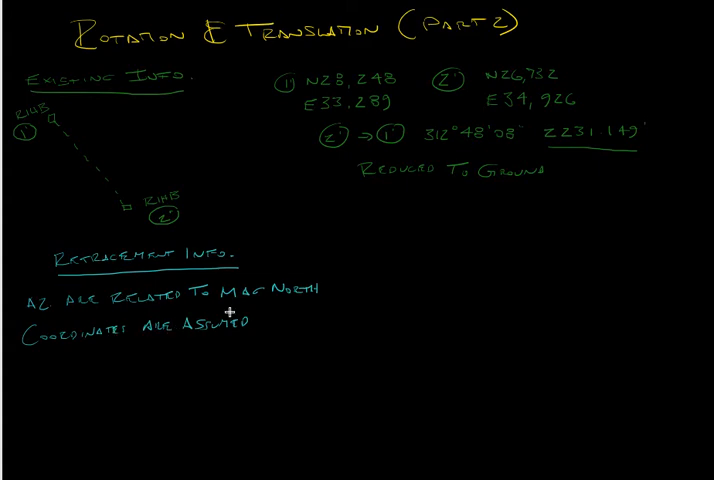
mouse_move(231, 312)
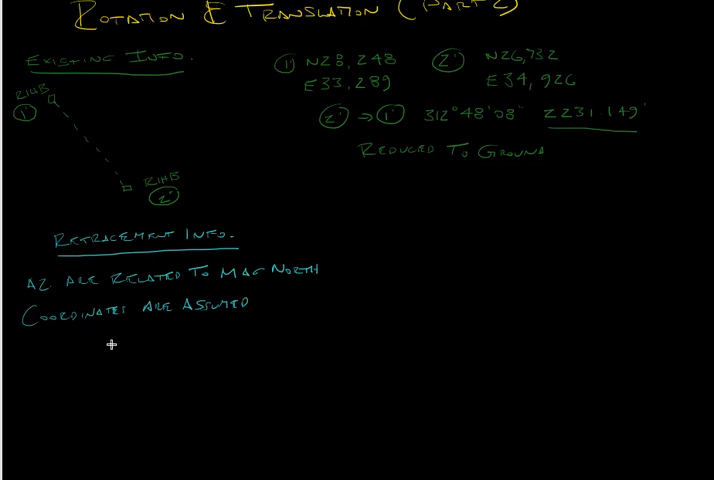
mouse_move(102, 358)
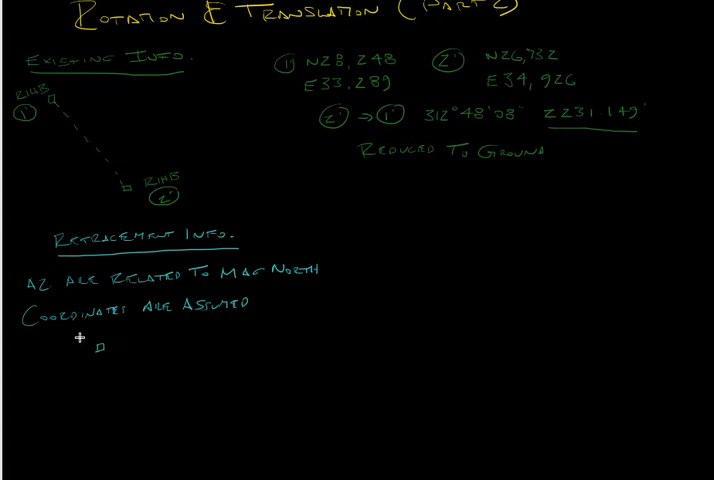
mouse_move(86, 336)
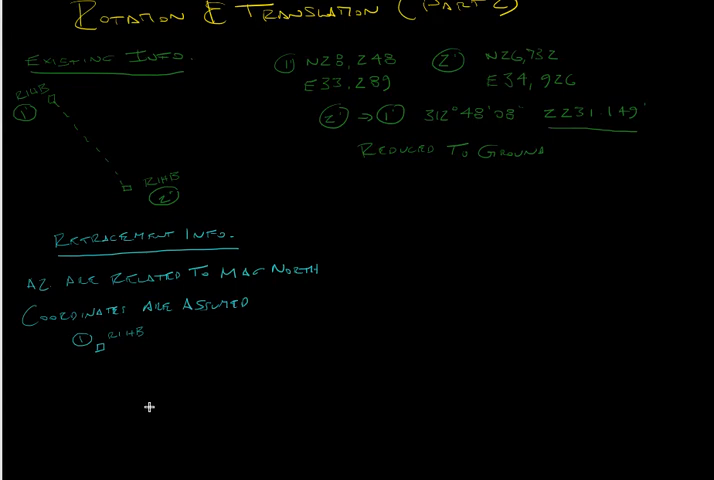
mouse_move(586, 204)
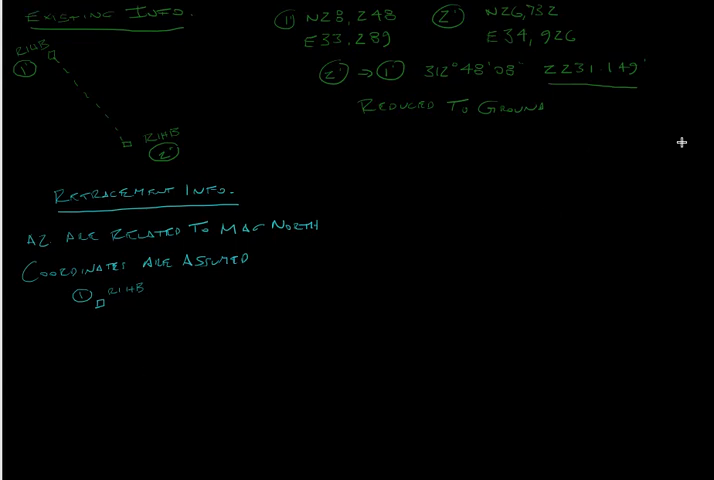
mouse_move(155, 390)
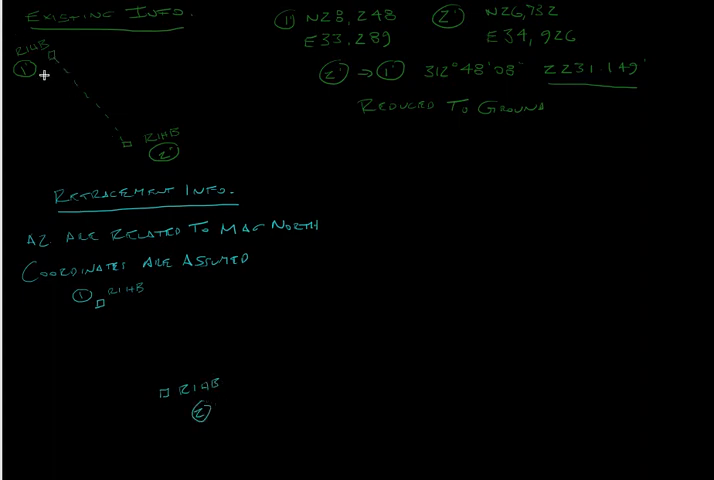
mouse_move(145, 349)
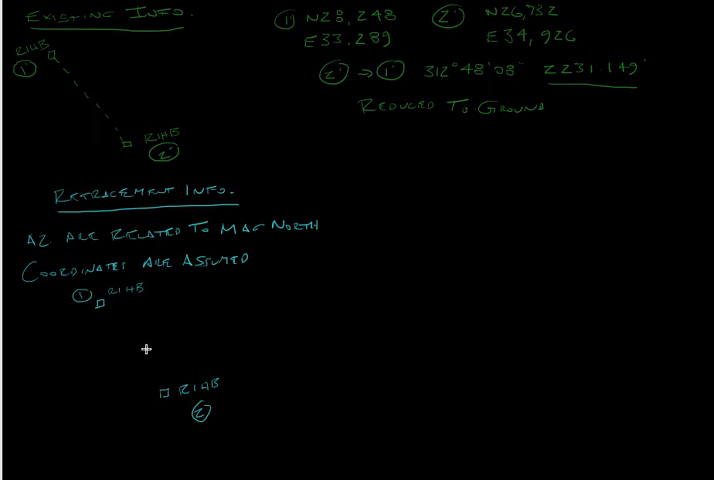
mouse_move(57, 303)
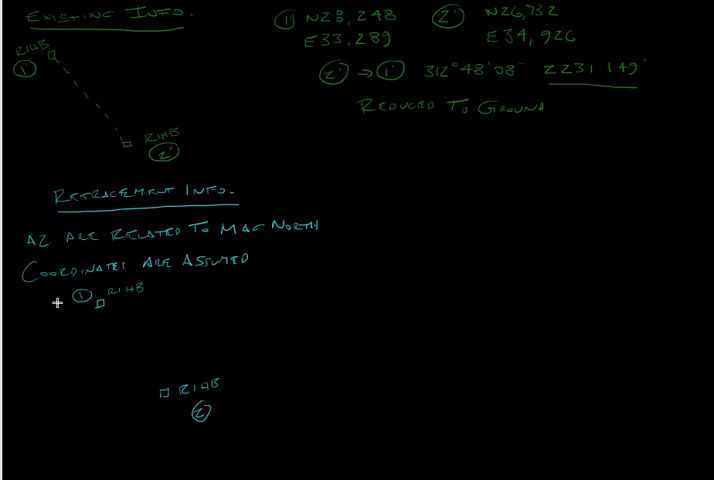
mouse_move(104, 305)
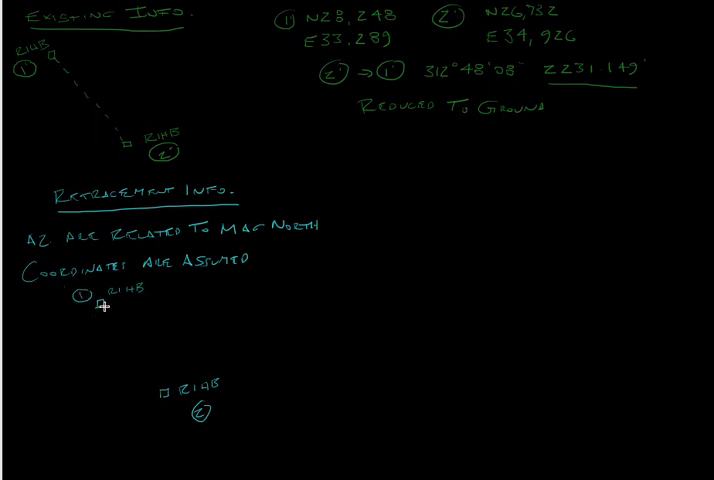
mouse_move(113, 326)
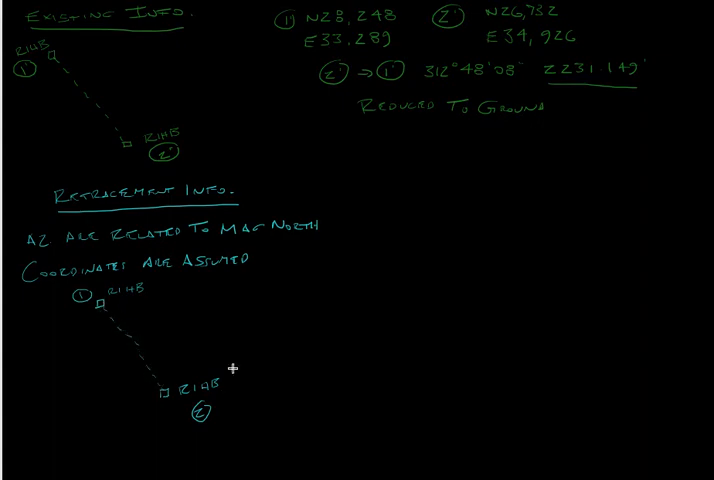
mouse_move(348, 244)
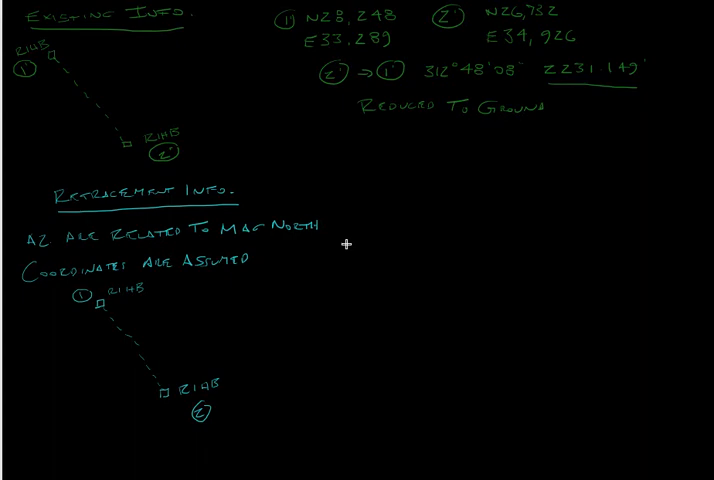
mouse_move(161, 355)
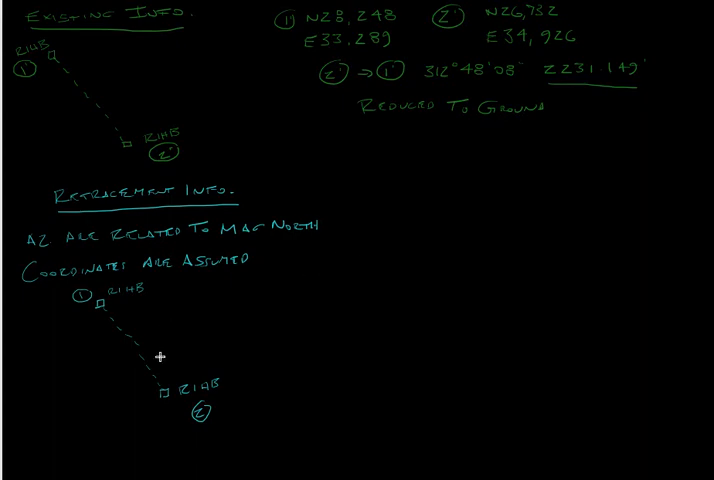
mouse_move(205, 358)
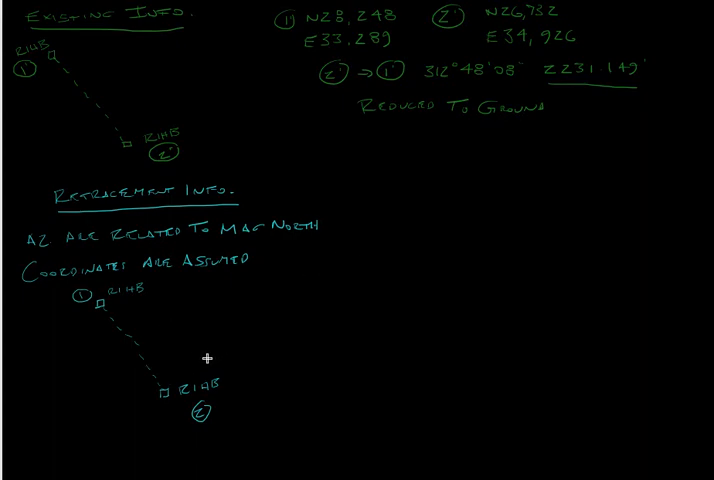
mouse_move(207, 358)
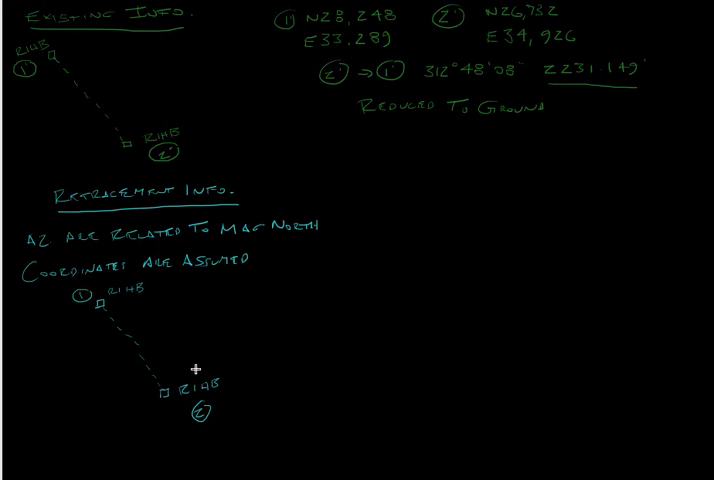
mouse_move(207, 363)
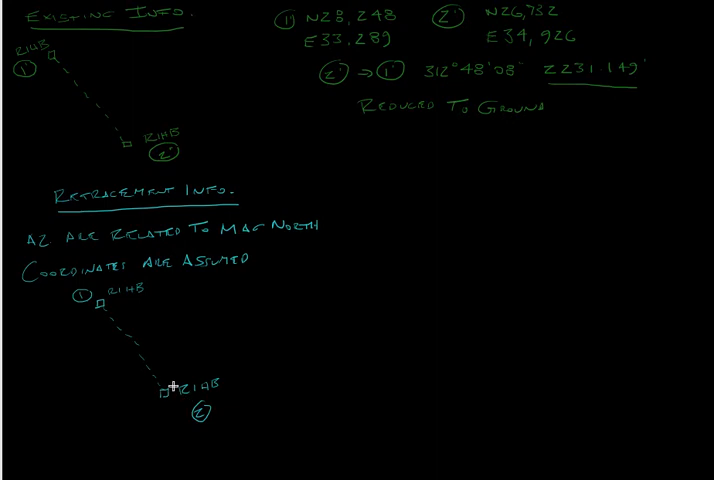
mouse_move(215, 372)
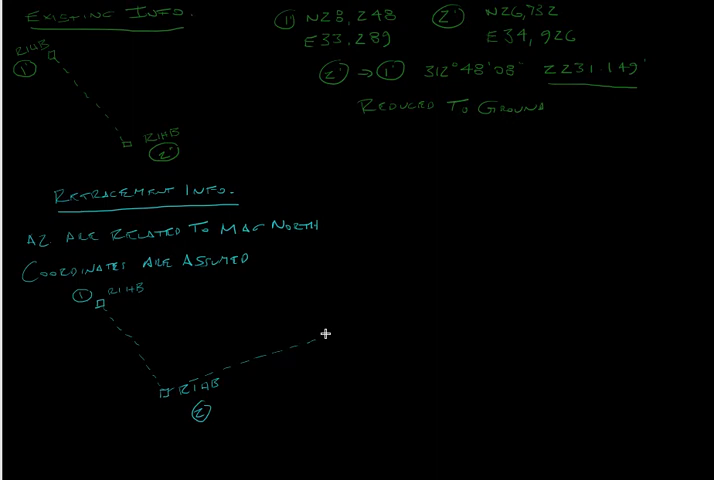
mouse_move(318, 335)
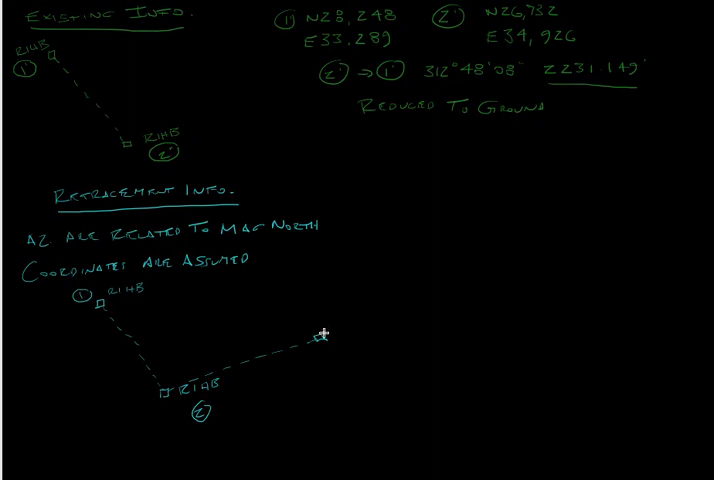
mouse_move(328, 331)
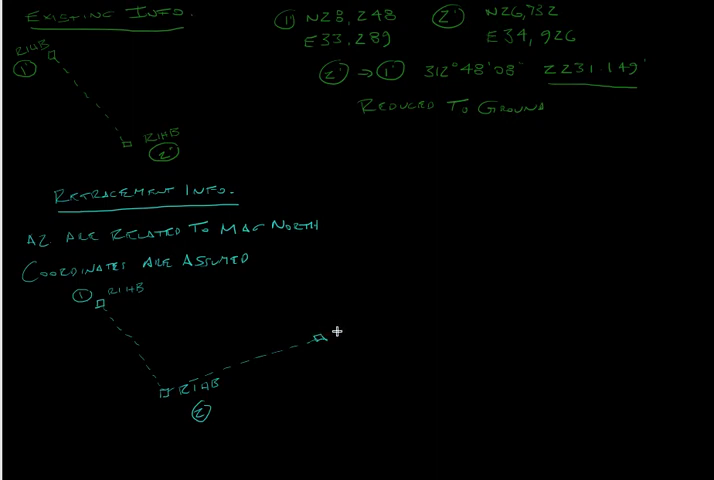
- Draw dashed lines RIHB 1 to RIAB 2 to a corner labelled EXGB
type("EXGB")
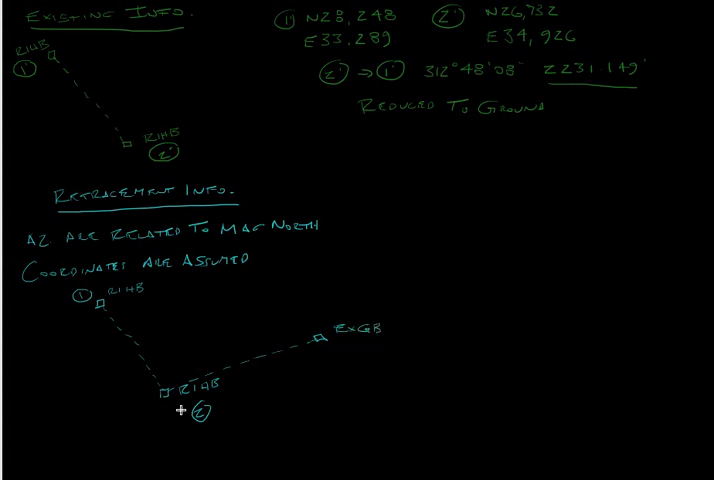
mouse_move(380, 340)
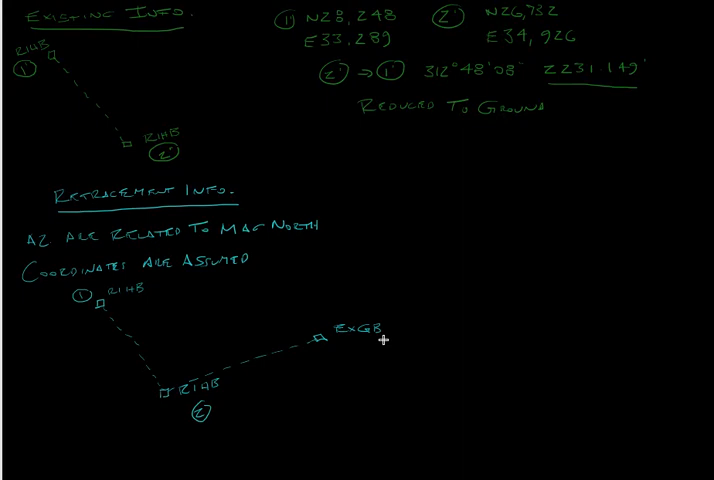
- Draw a dashed line from RIAB down-left and start labelling it EXSB
scroll("up", 3)
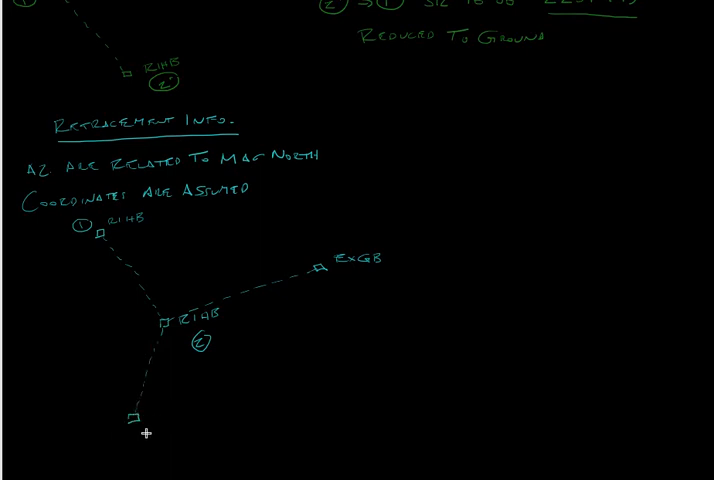
type("EX")
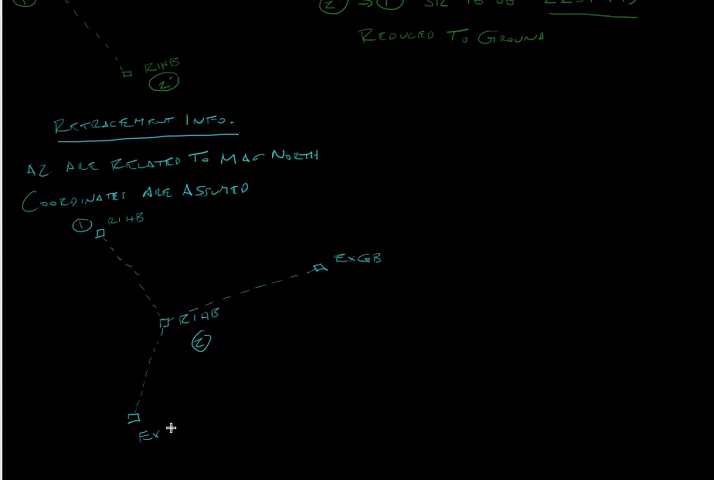
type("SB")
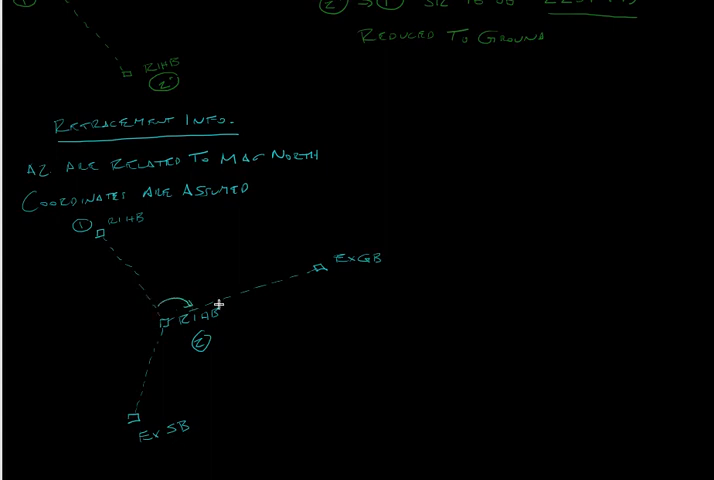
mouse_move(188, 258)
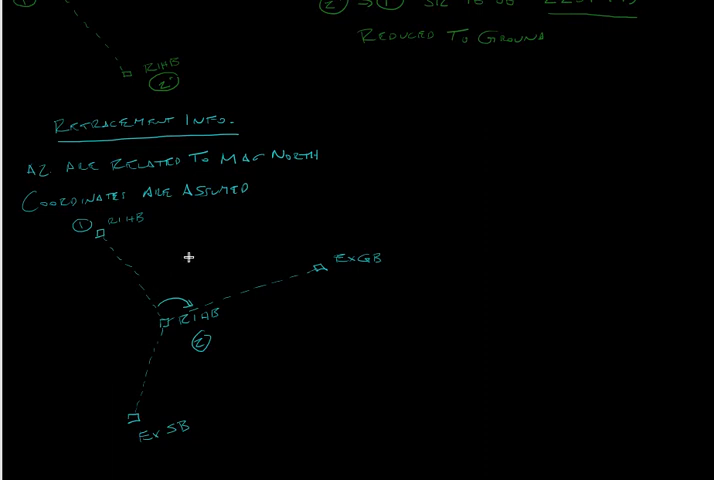
mouse_move(227, 269)
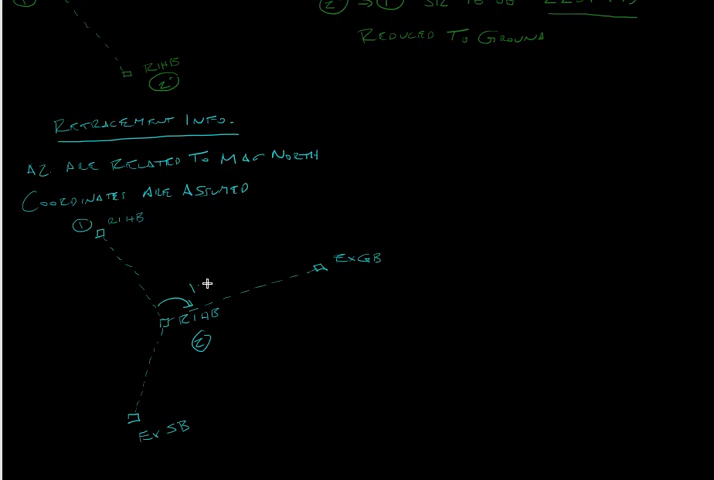
- Mark angles 107°15'26" and 220°17'49" at RIAB; circle EXGB 3, EXSB 4
type("107° 15' 26\"")
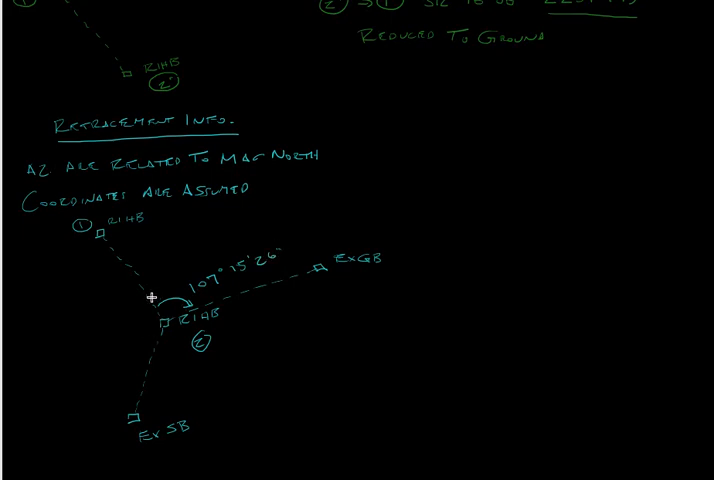
mouse_move(362, 229)
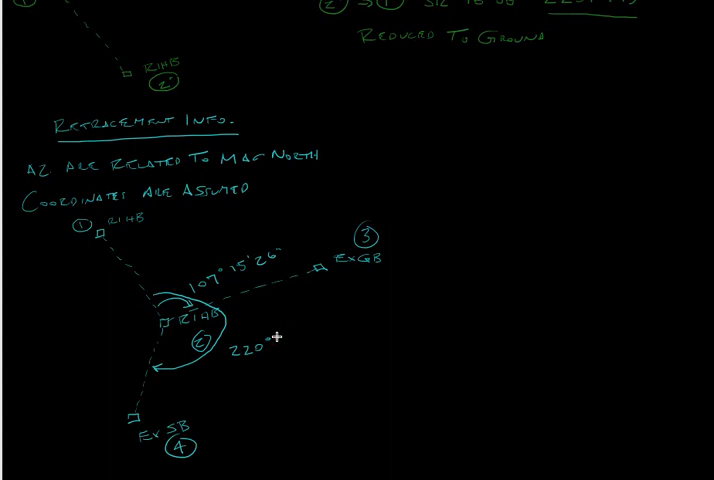
type("1'")
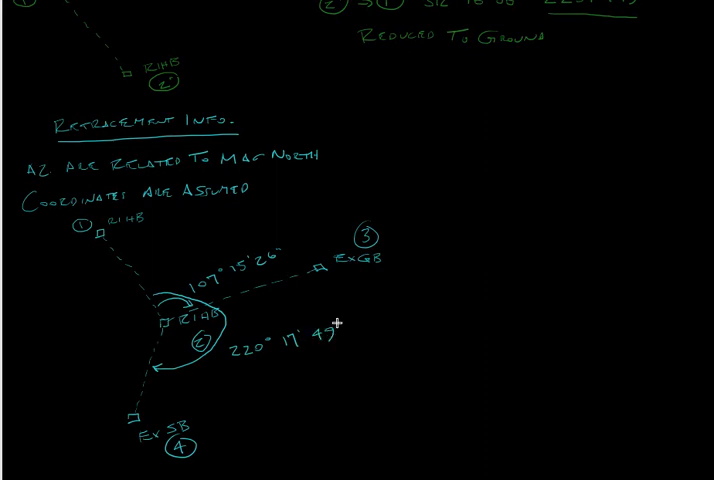
mouse_move(298, 222)
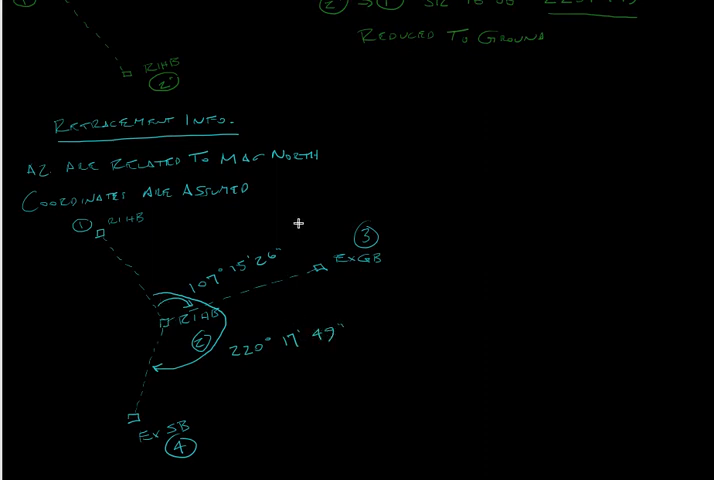
mouse_move(412, 162)
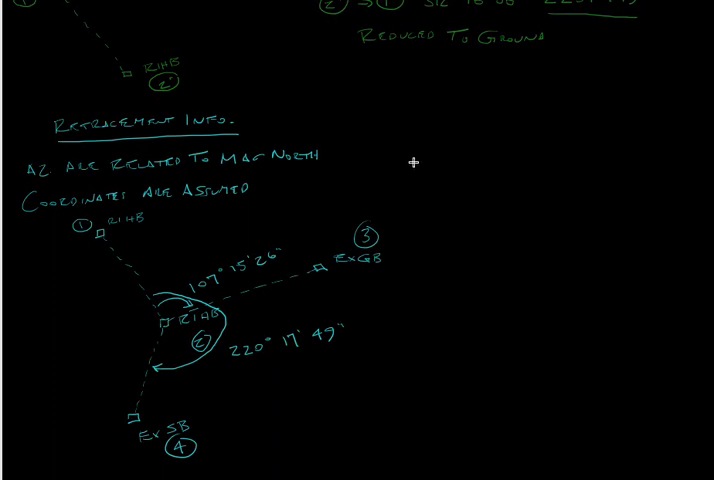
mouse_move(438, 174)
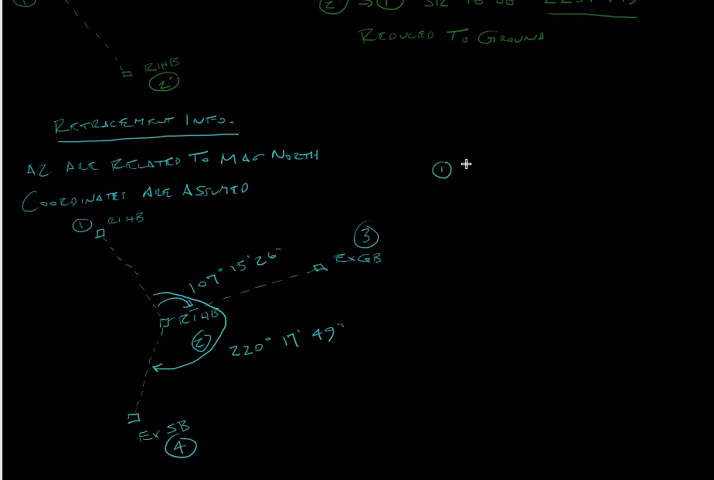
- Write circled 2 with N 9288.162 and E 8526.435 under point 1's coordinates
type("N")
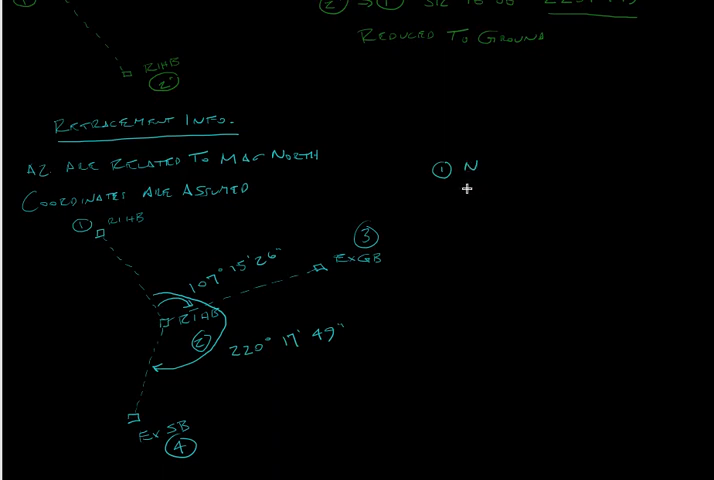
mouse_move(496, 168)
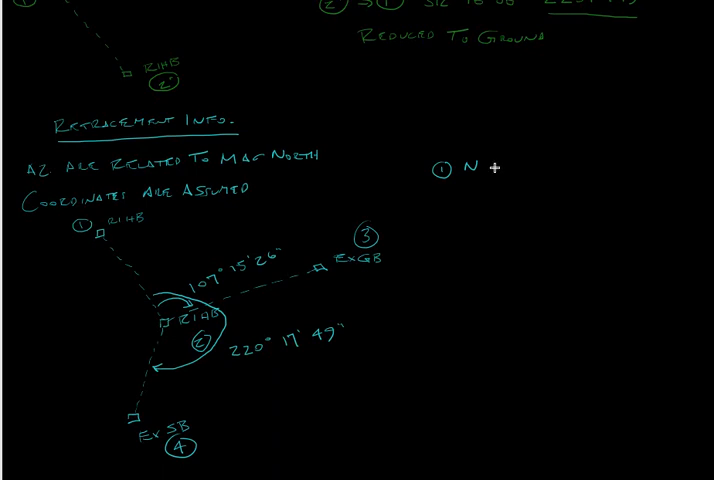
type("10,346")
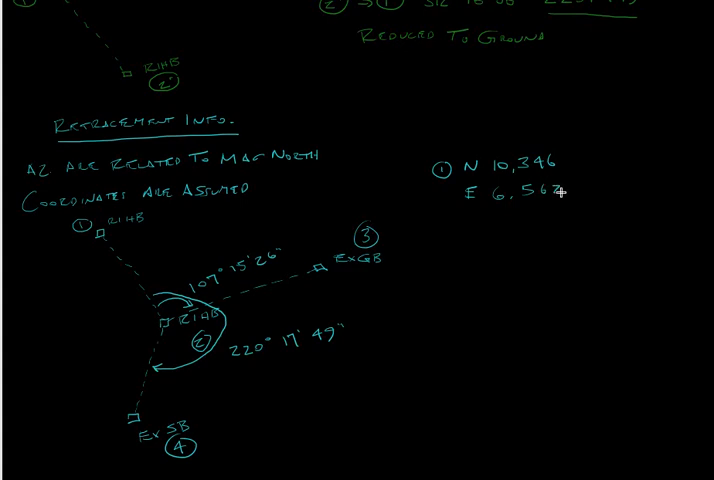
mouse_move(435, 242)
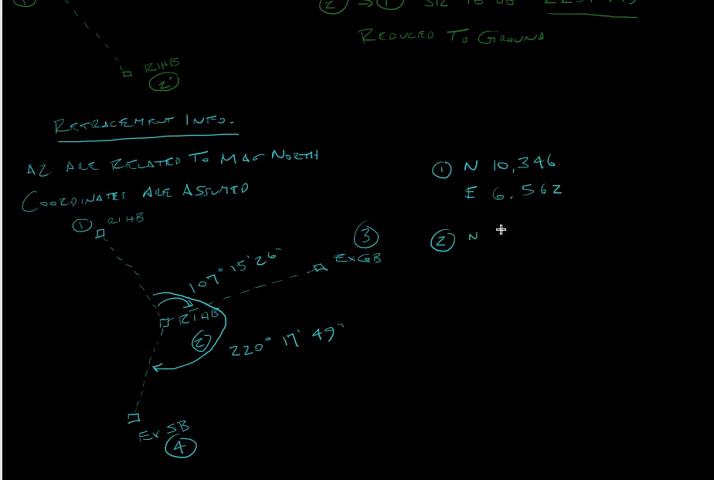
type("9288.162")
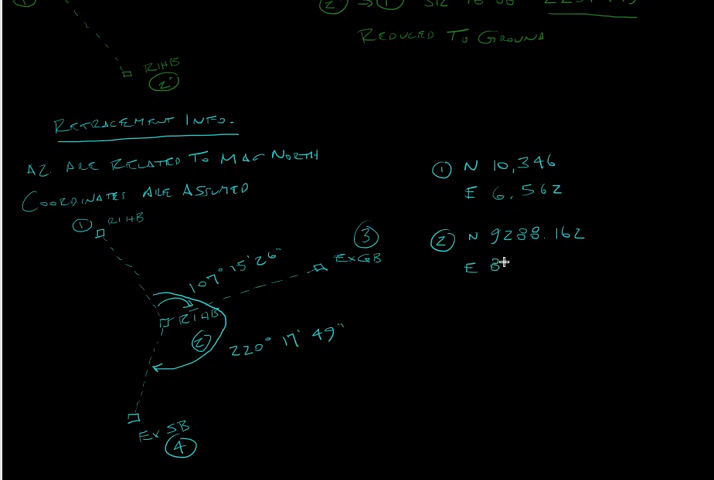
type("526")
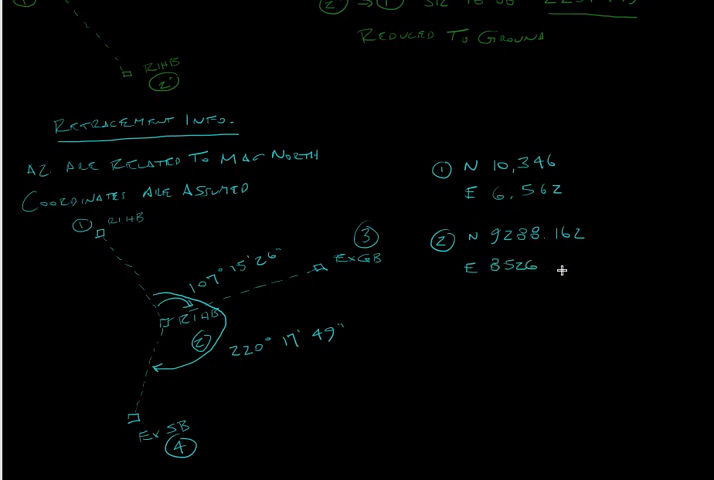
mouse_move(556, 264)
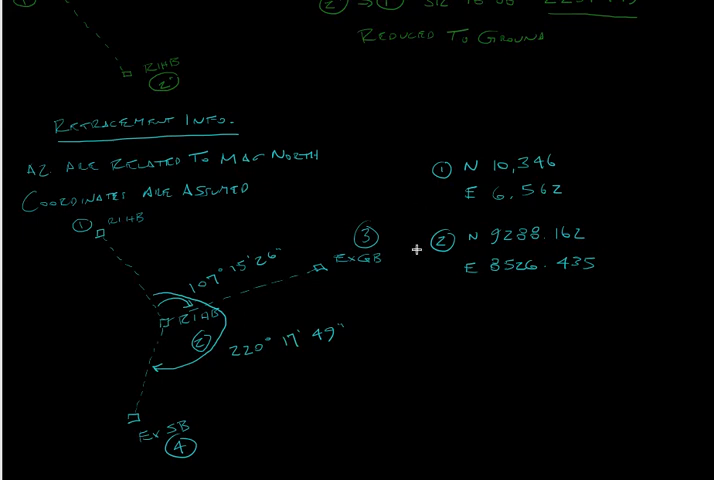
mouse_move(393, 320)
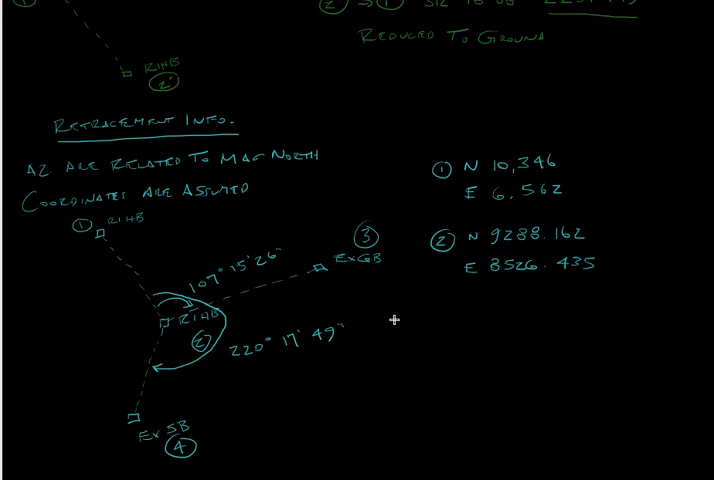
mouse_move(388, 321)
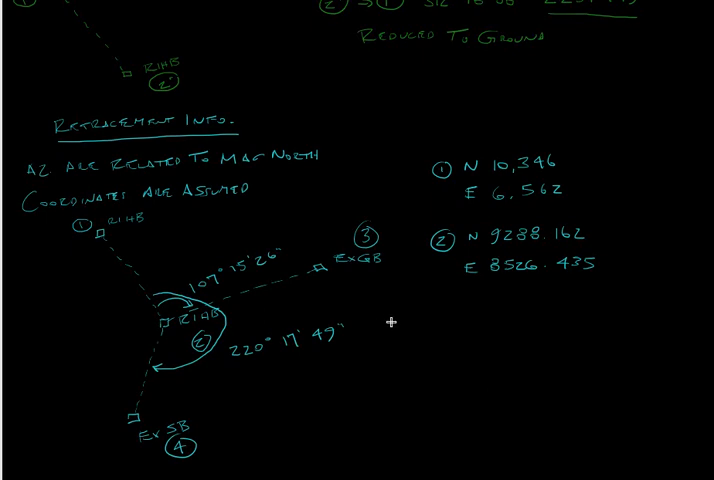
mouse_move(417, 314)
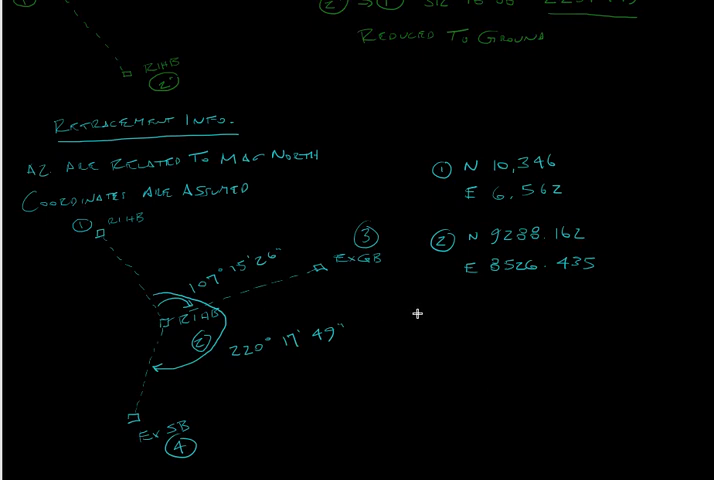
- Write the 2→1 inverse line: azimuth 298°18'08" and distance 2231.149'
left_click(420, 318)
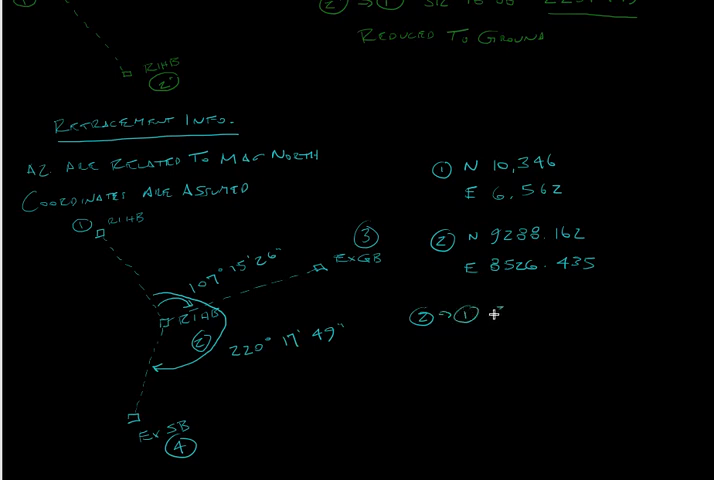
type("298°18'08\"")
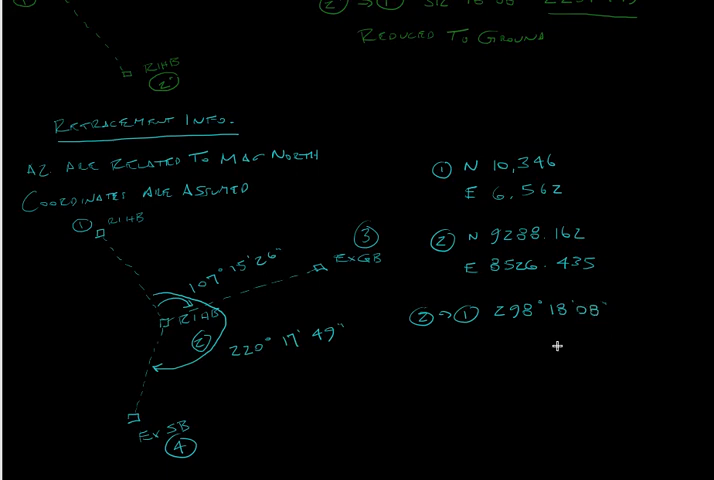
mouse_move(617, 258)
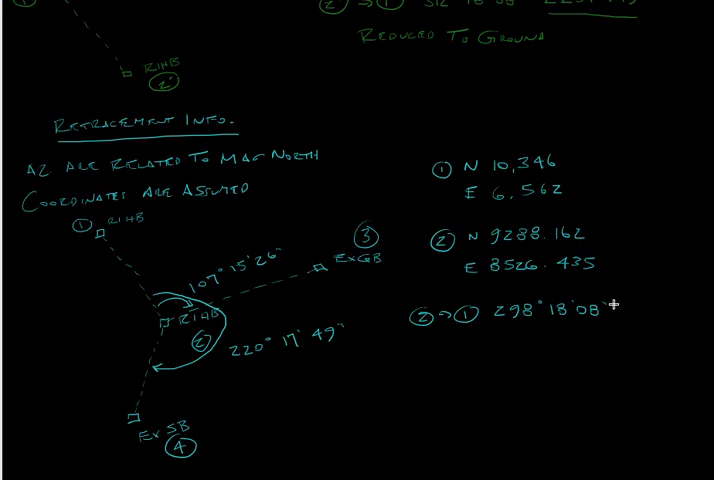
mouse_move(167, 124)
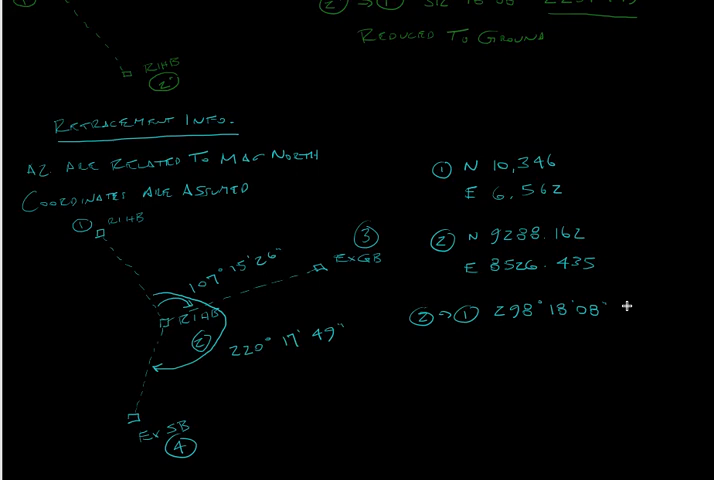
type("zz")
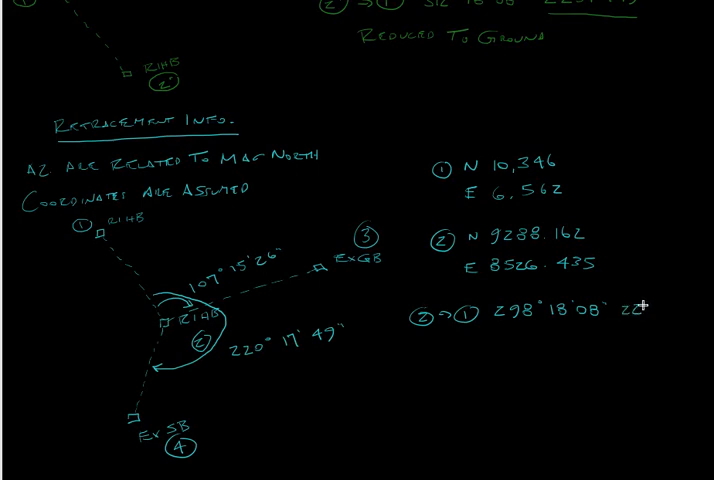
type("31")
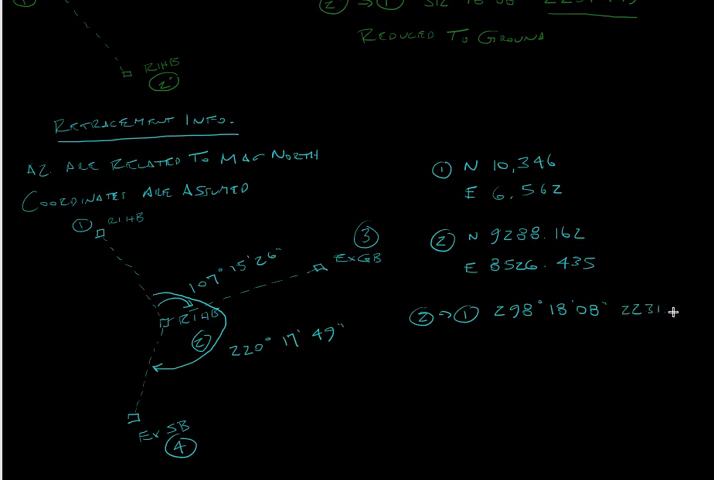
type(".149'")
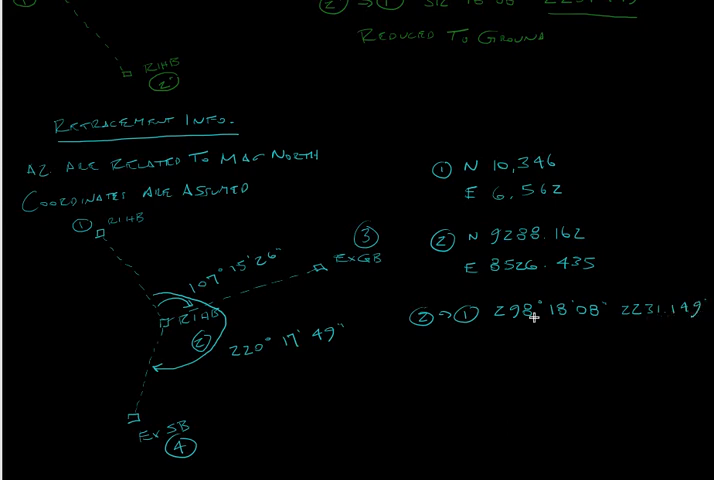
mouse_move(150, 67)
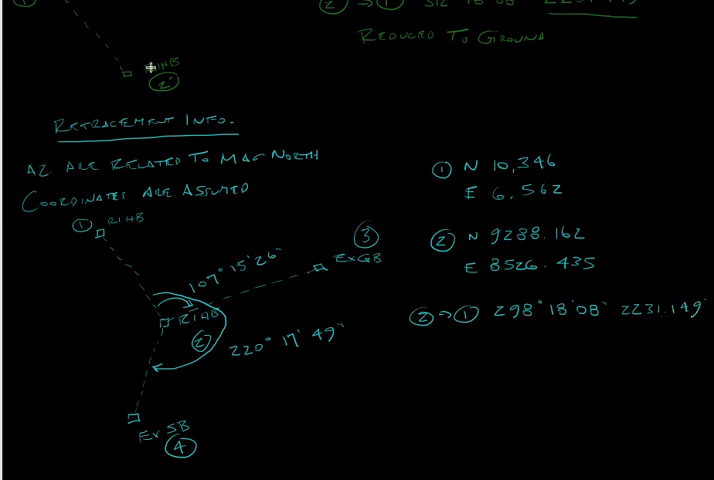
mouse_move(407, 345)
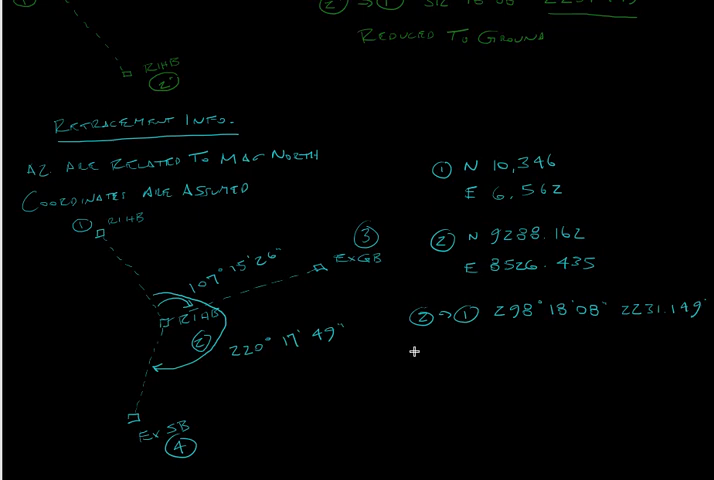
- Write inverse rows 2→3 at 45°33'31" 1248' and 2→4 at 158°35'57" 1426'
left_click(415, 352)
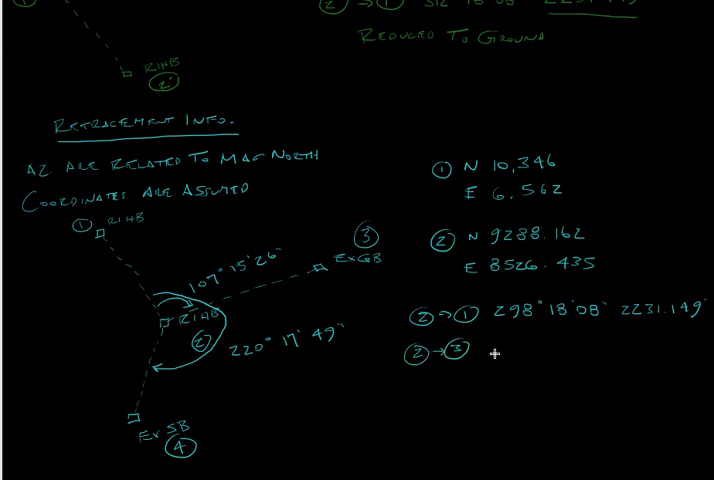
mouse_move(509, 354)
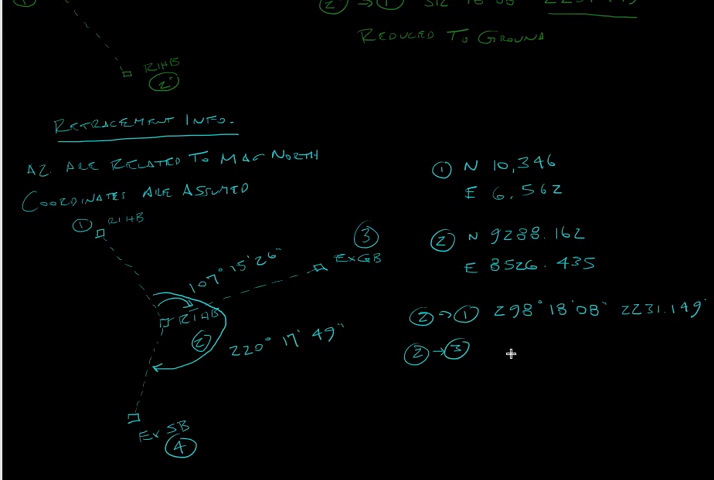
mouse_move(510, 351)
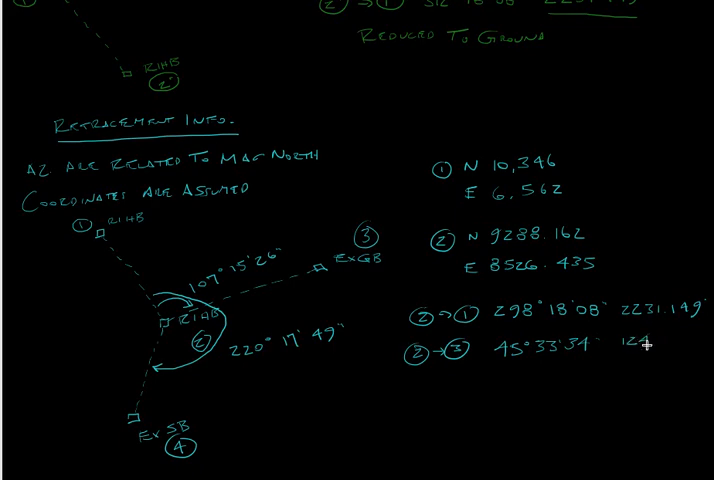
type("8'")
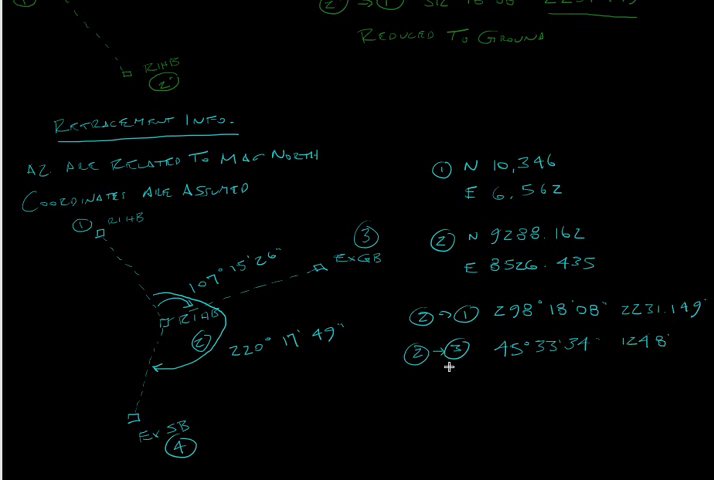
mouse_move(413, 383)
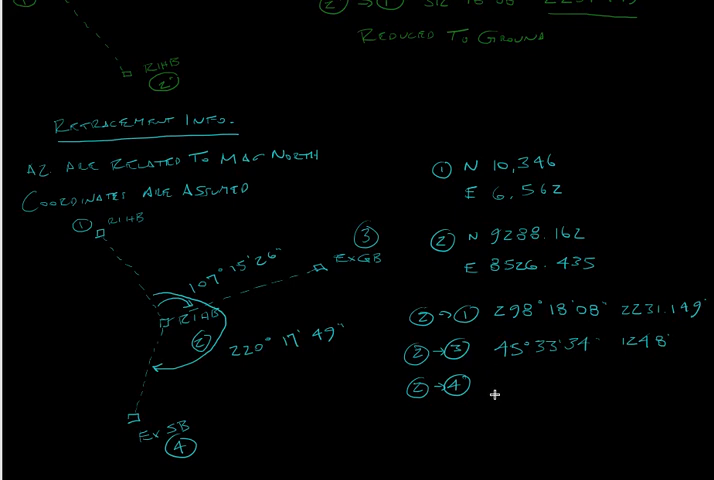
type("158°")
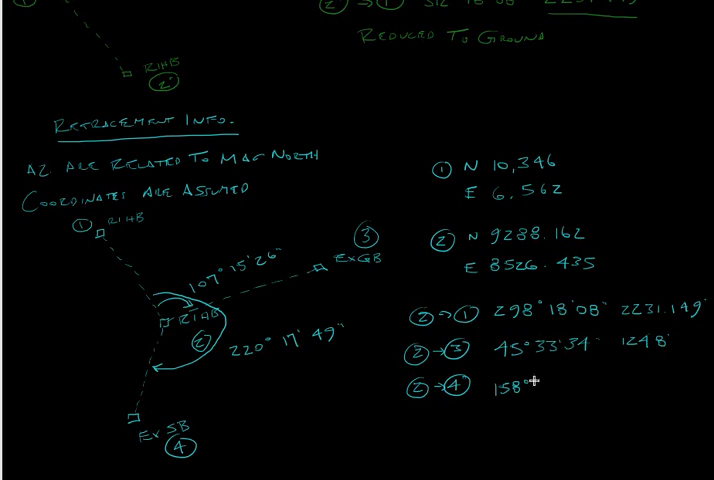
type("25")
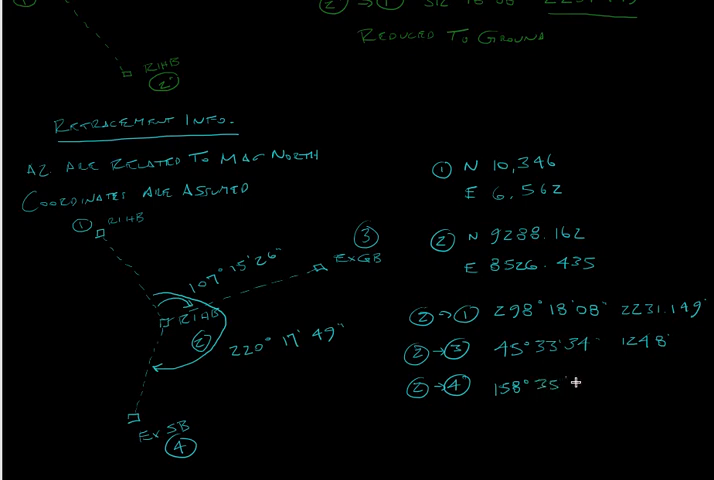
type("57\" 1")
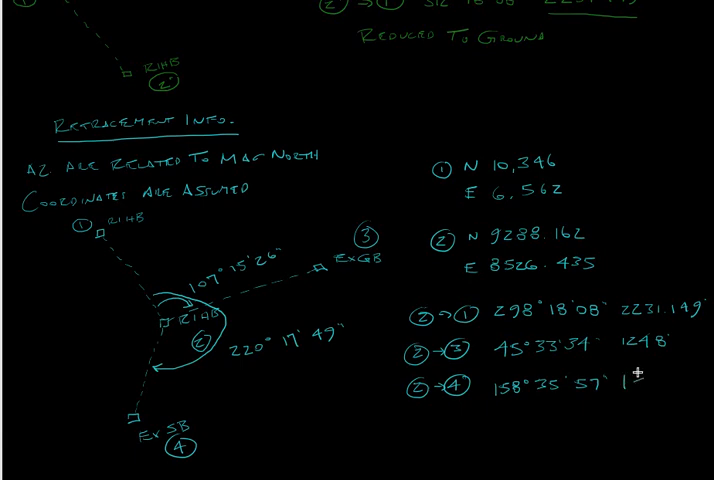
type("426'")
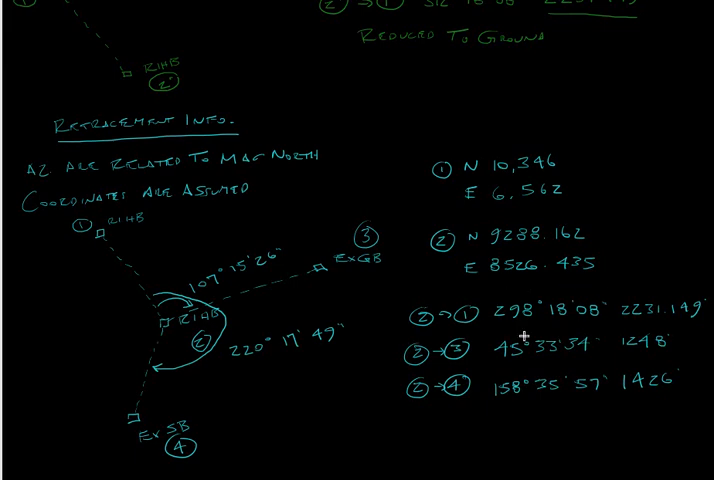
mouse_move(648, 325)
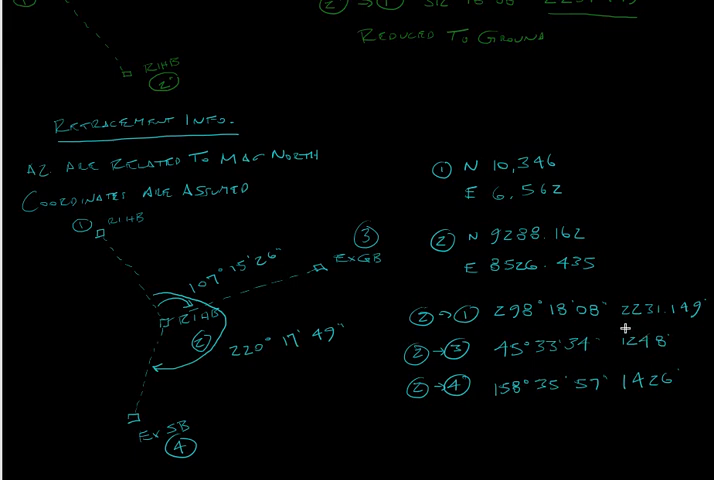
mouse_move(625, 328)
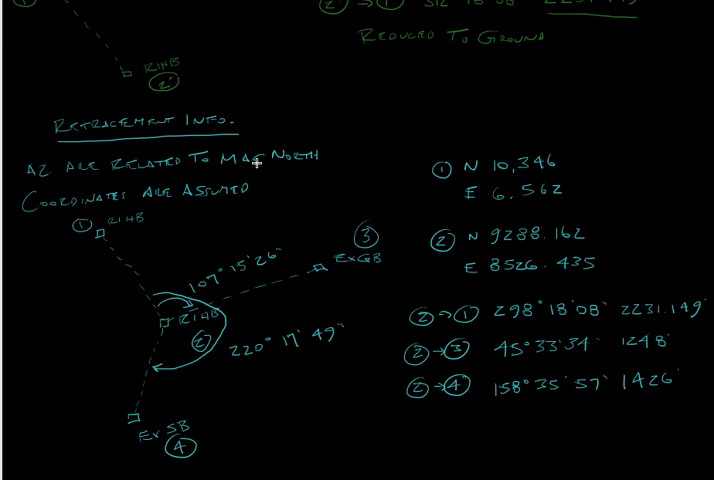
mouse_move(257, 163)
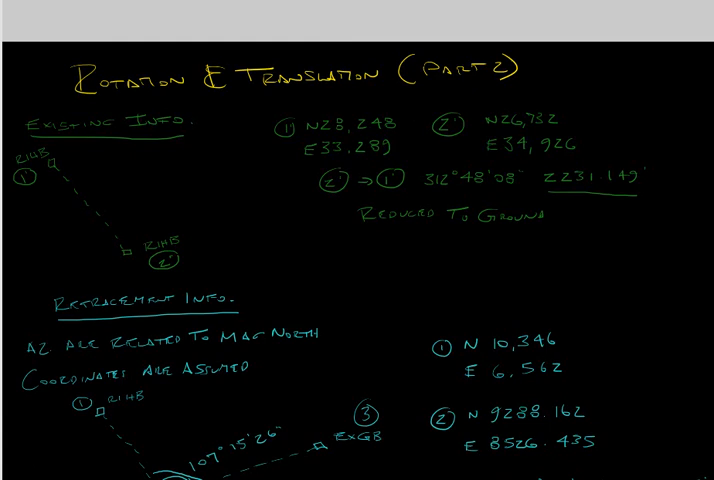
scroll("down", 3)
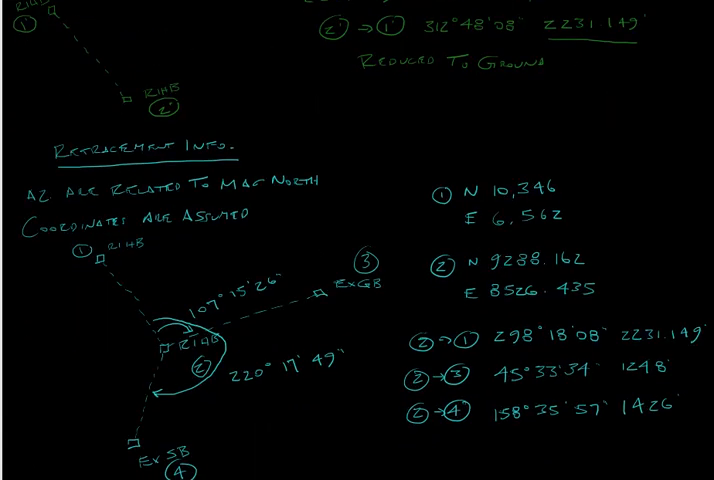
scroll("down", 3)
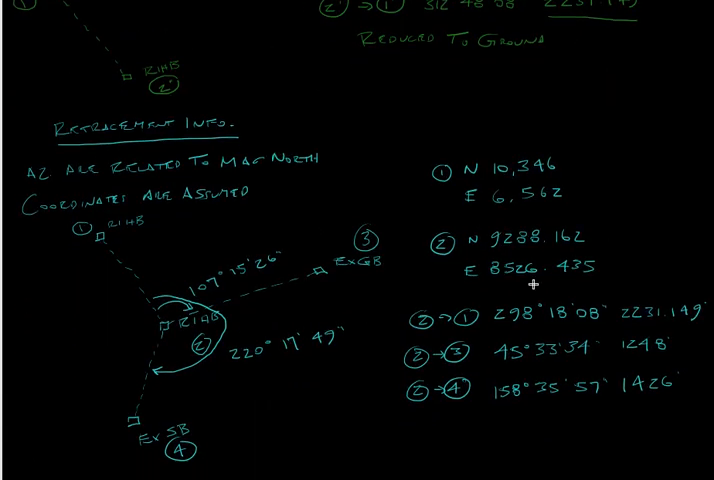